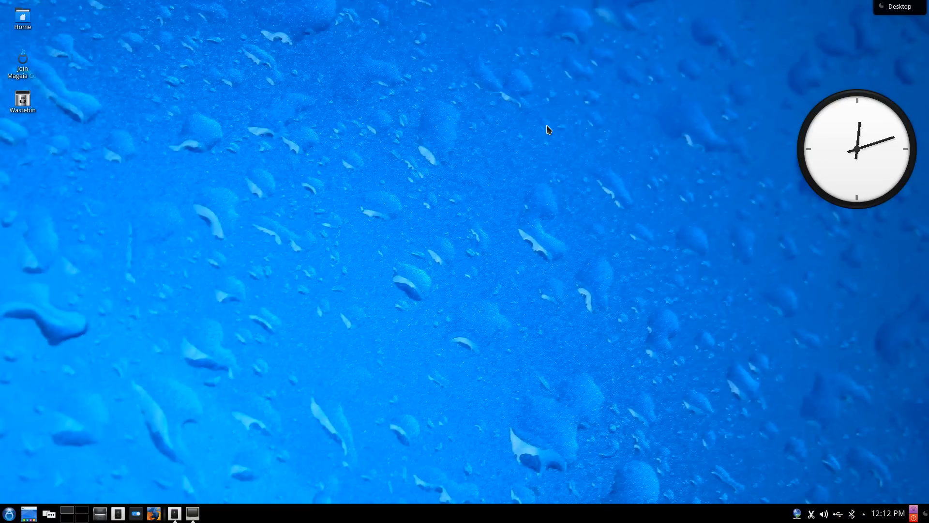
pyautogui.moveTo(307, 381)
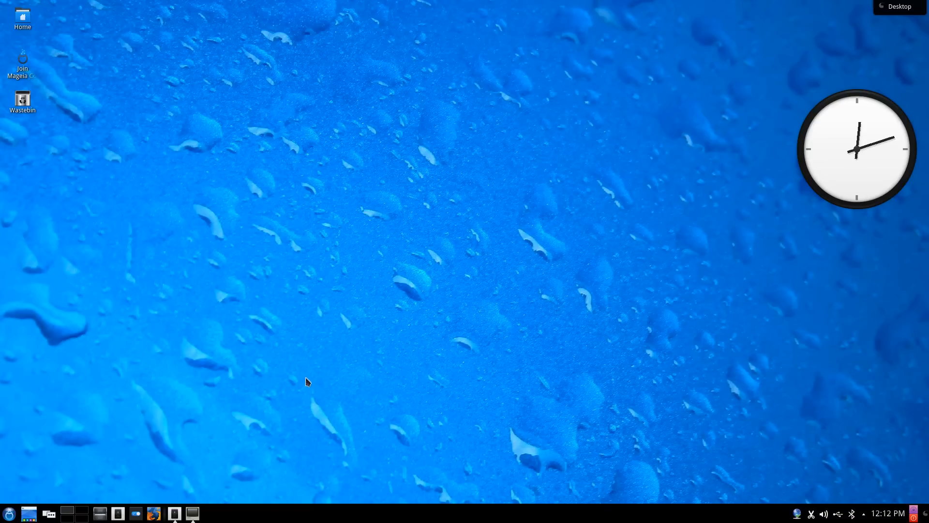
pyautogui.moveTo(17, 508)
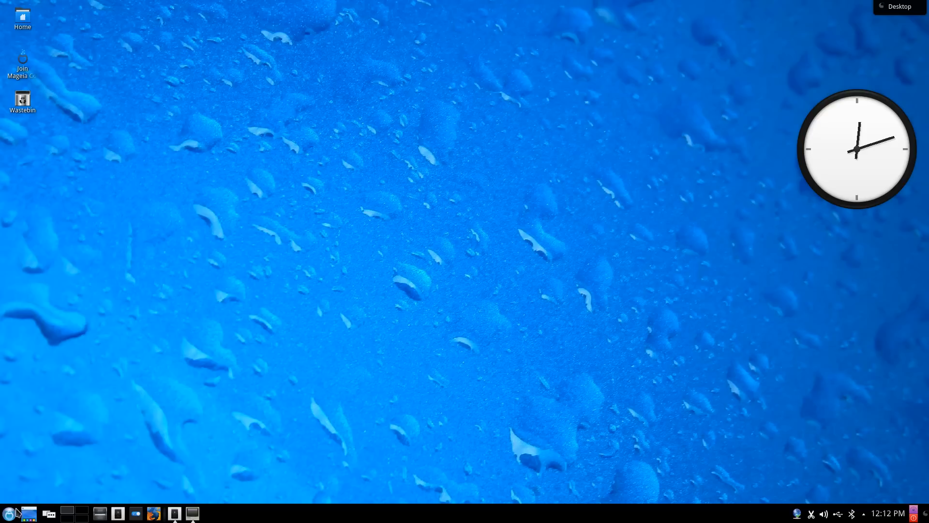
pyautogui.moveTo(77, 432)
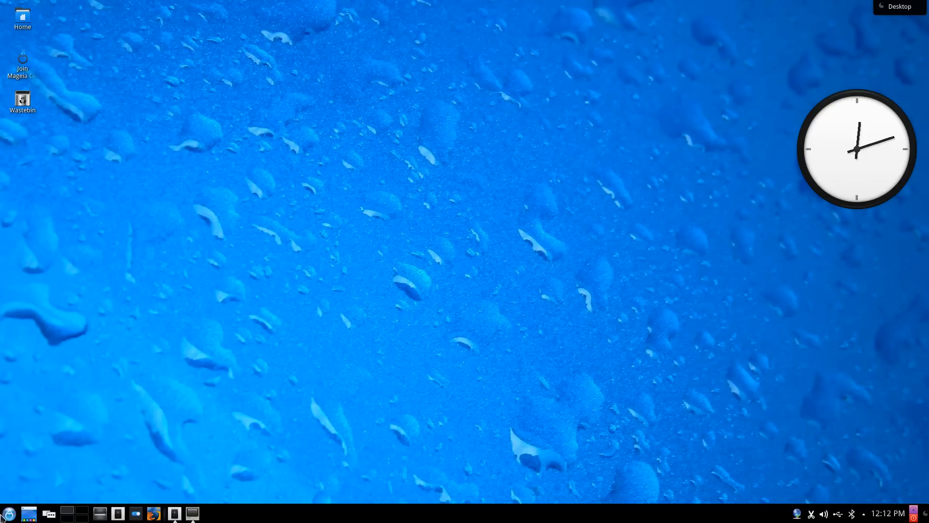
# - Show the KDE application menu and browse the Games, Tools and Development categories
pyautogui.click(9, 513)
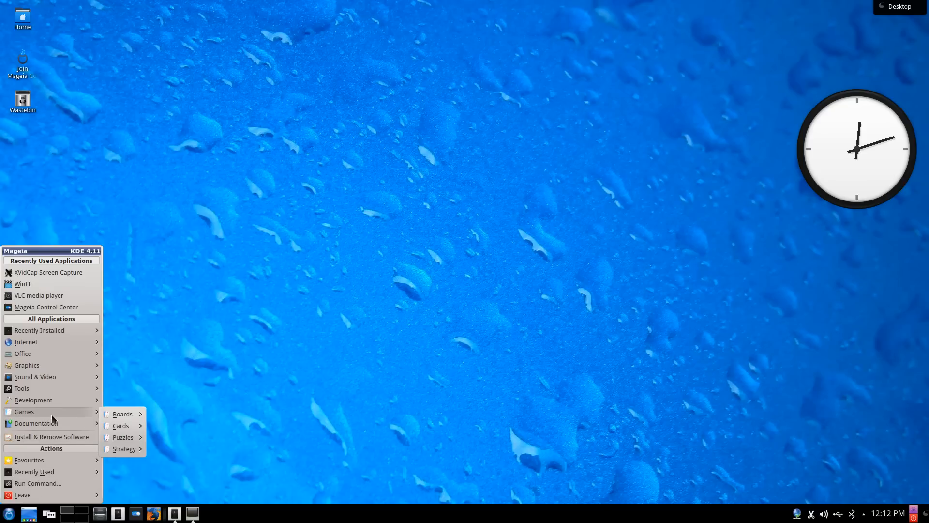
pyautogui.moveTo(33, 400)
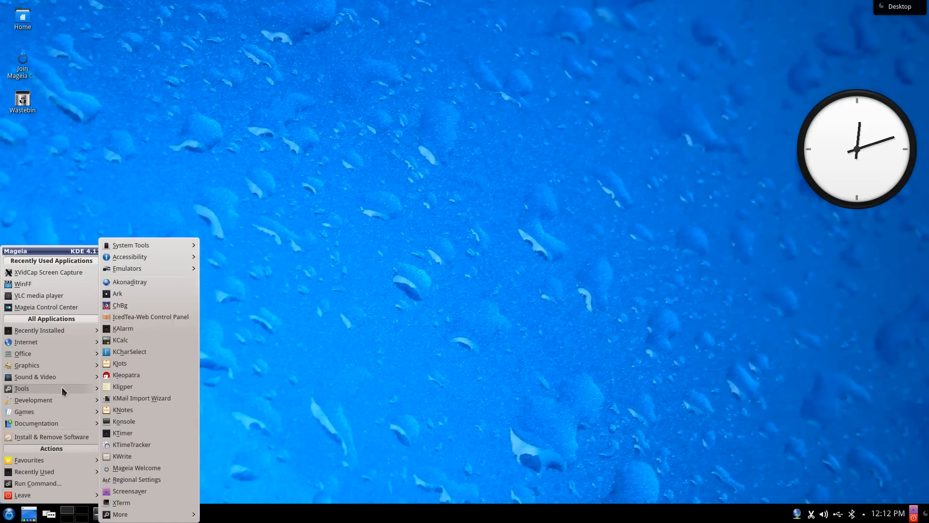
pyautogui.moveTo(50, 437)
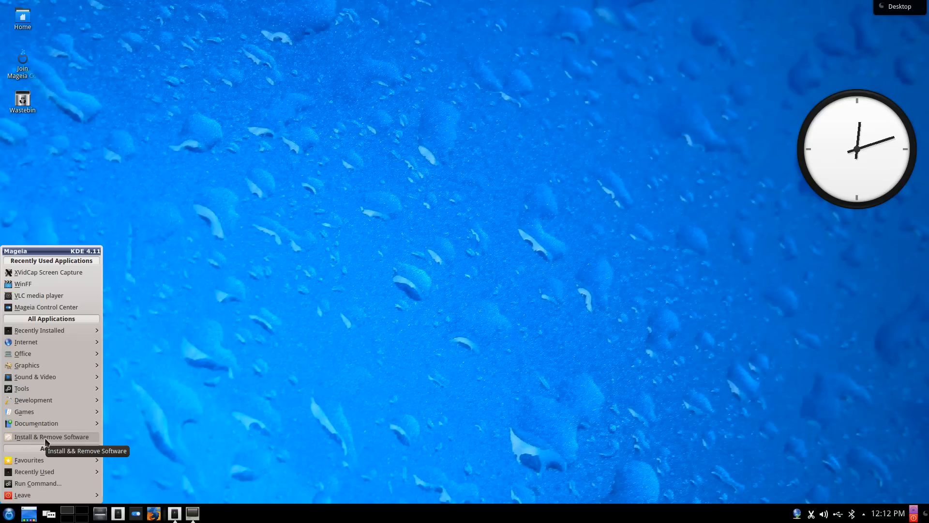
pyautogui.moveTo(33, 399)
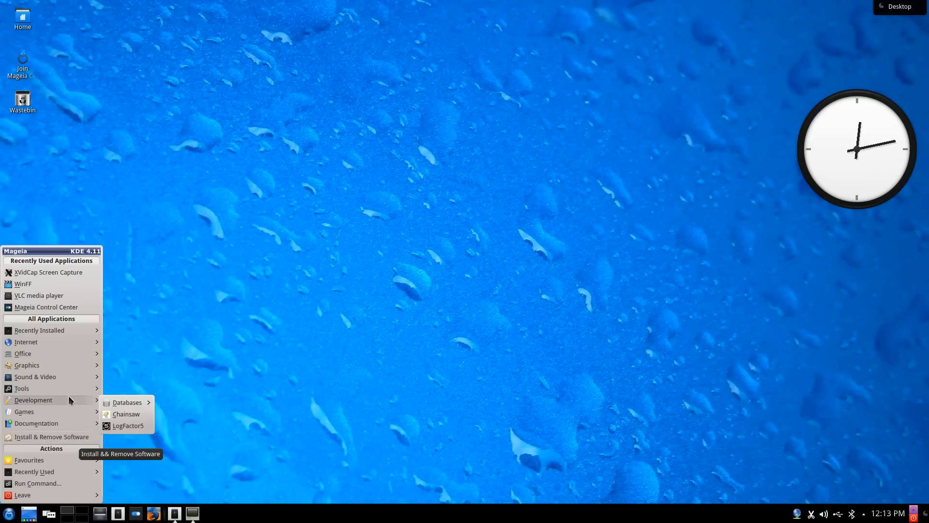
# - Launch Mageia Control Center from Recently Used and authenticate as root
pyautogui.click(51, 437)
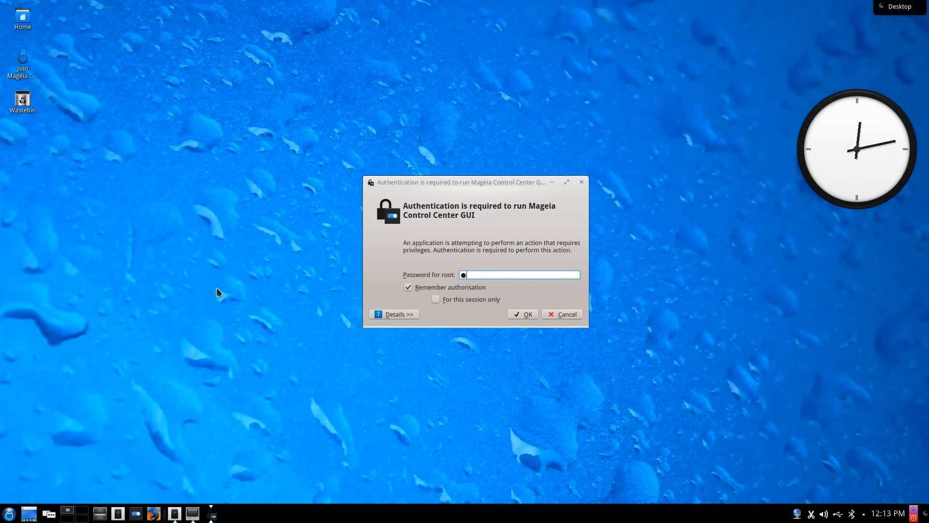
pyautogui.click(521, 313)
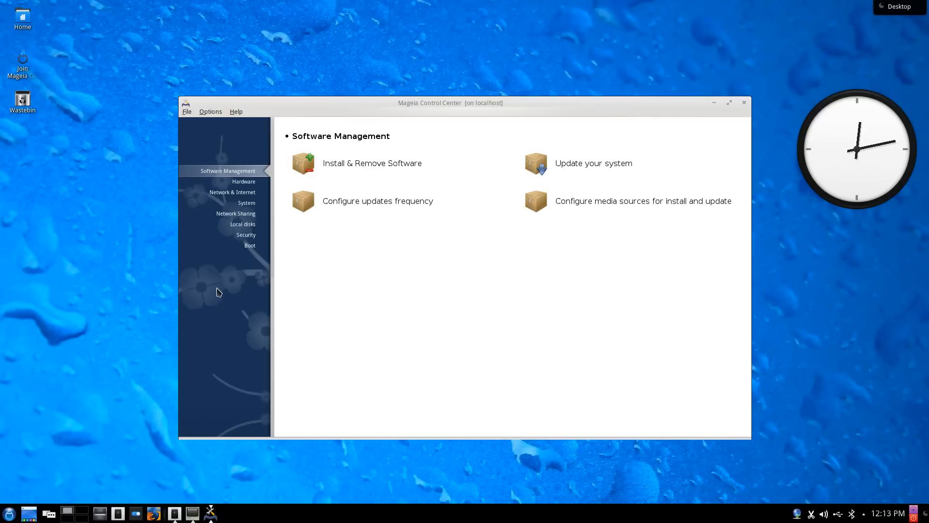
pyautogui.moveTo(357, 123)
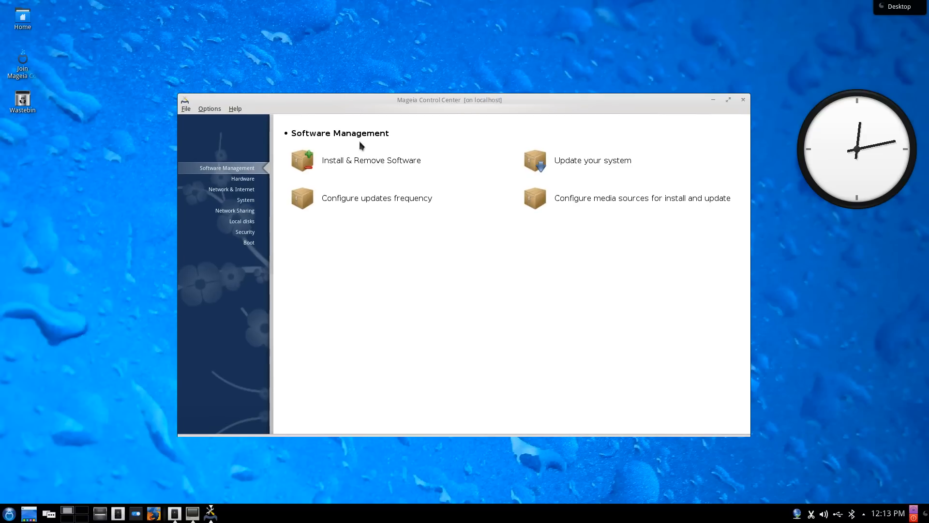
pyautogui.moveTo(398, 421)
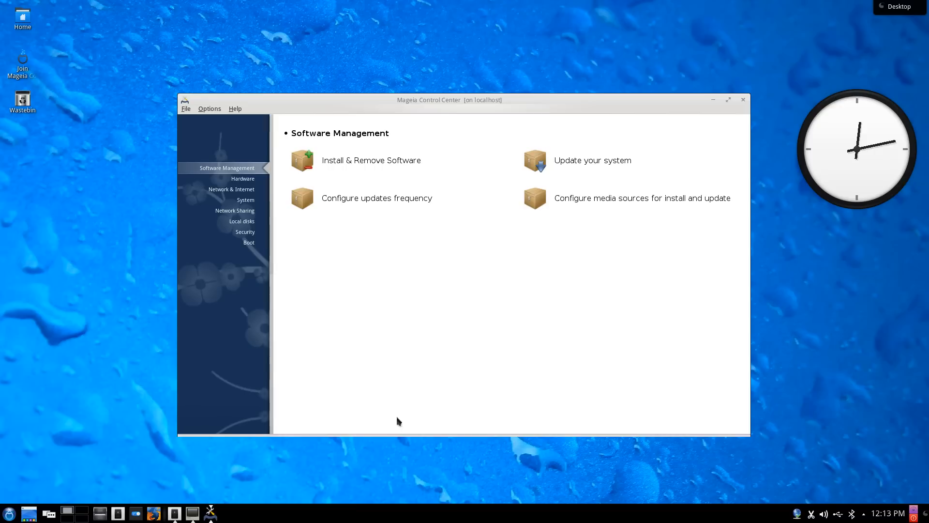
# - Bring up Mageia Welcome and scroll through its Applications catalogue
pyautogui.click(9, 512)
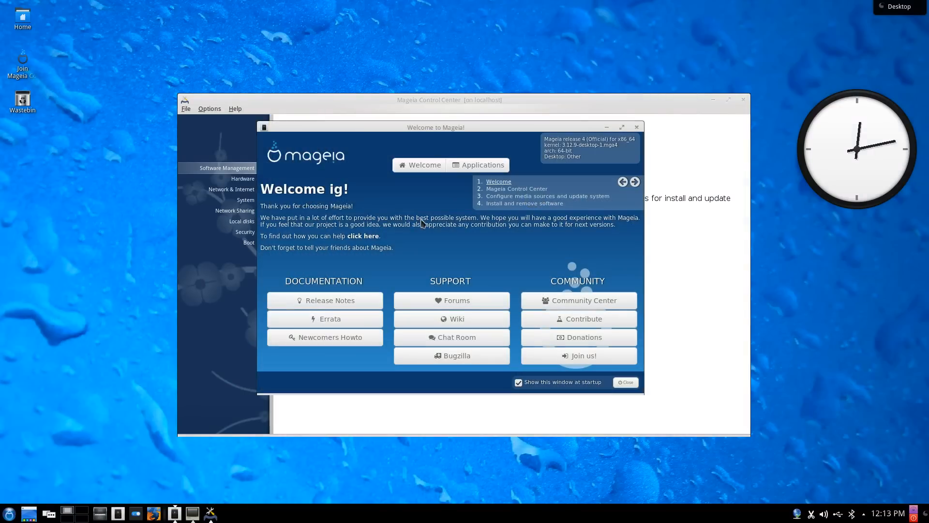
pyautogui.moveTo(432, 210)
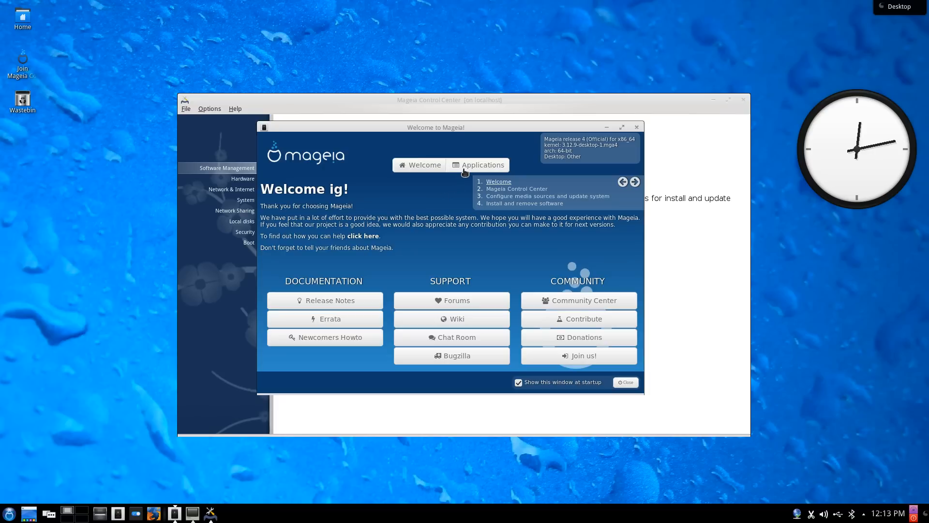
pyautogui.click(482, 164)
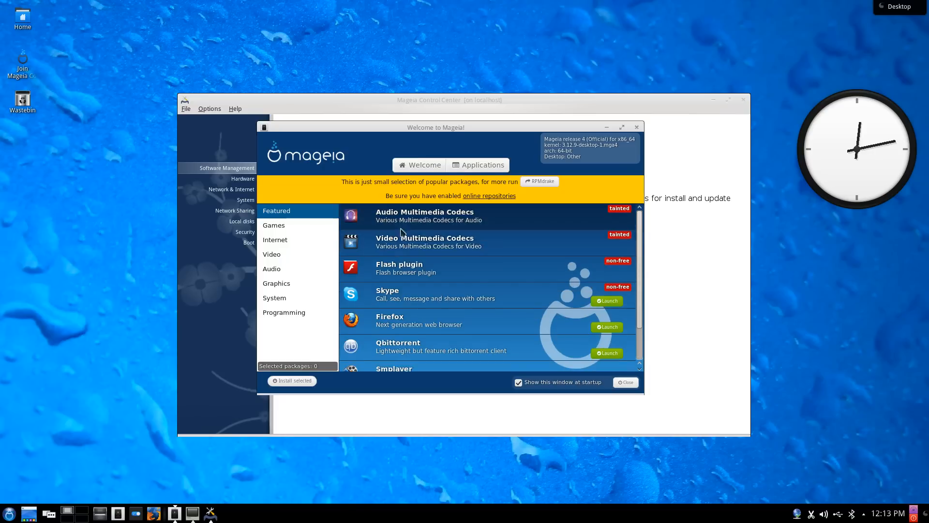
pyautogui.scroll(-3)
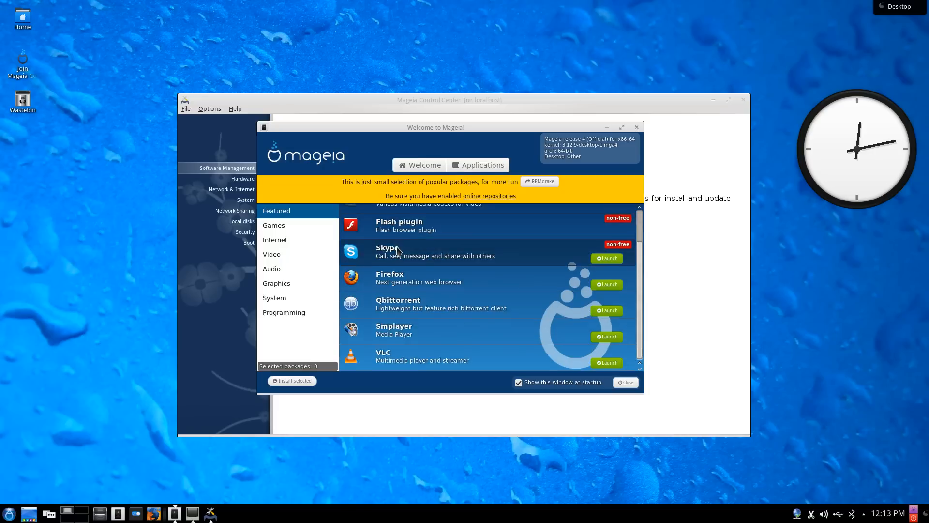
pyautogui.scroll(3)
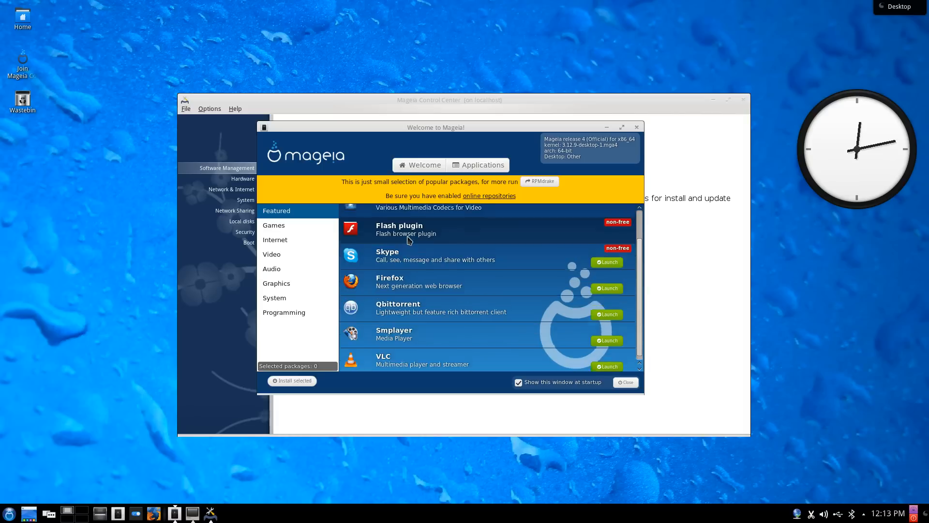
pyautogui.scroll(3)
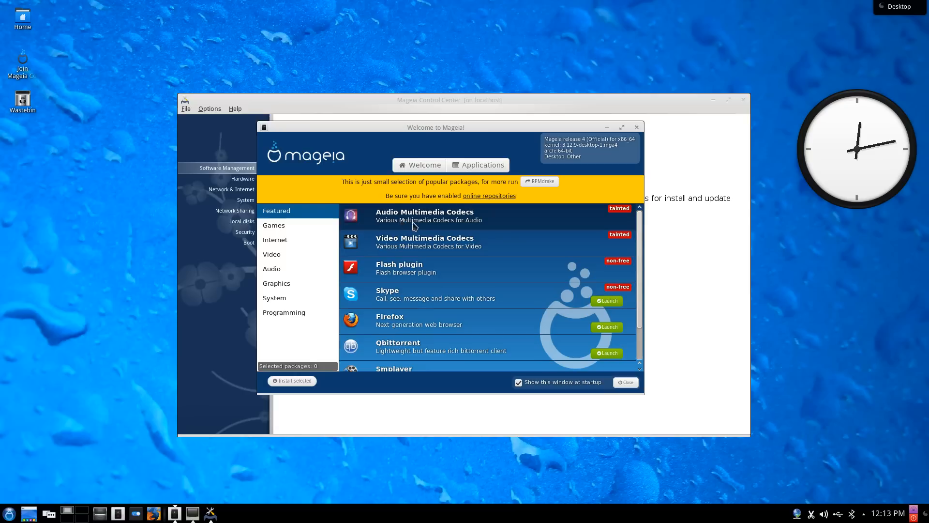
pyautogui.moveTo(405, 268)
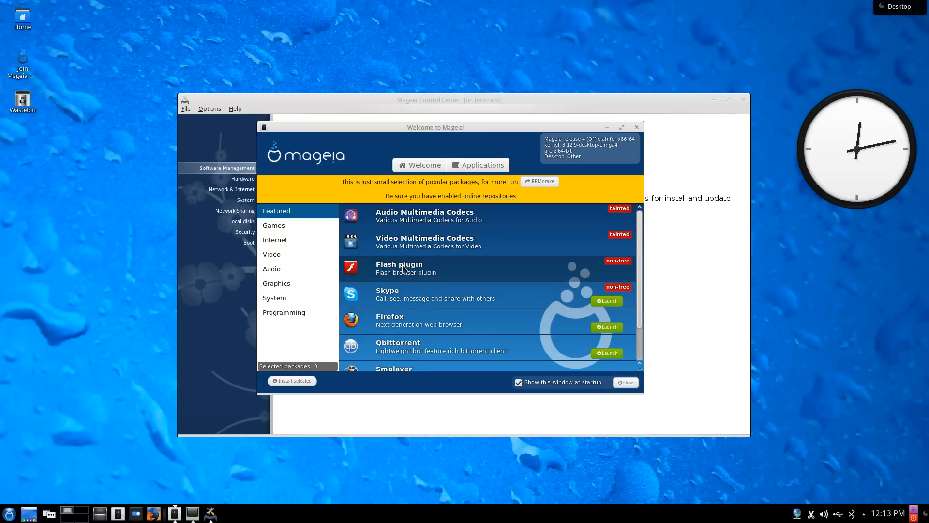
pyautogui.moveTo(395, 274)
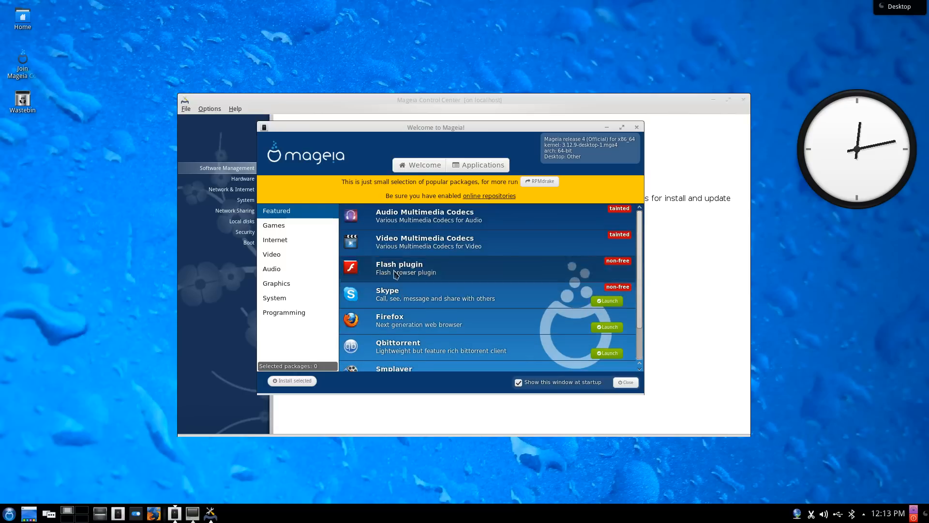
# - Browse the Video and Games package lists, returning to Featured each time
pyautogui.click(271, 253)
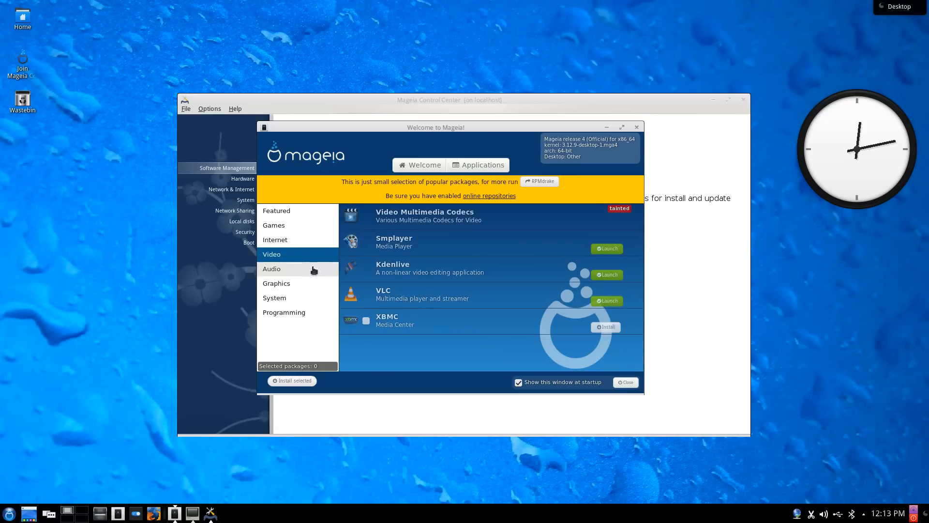
pyautogui.click(283, 312)
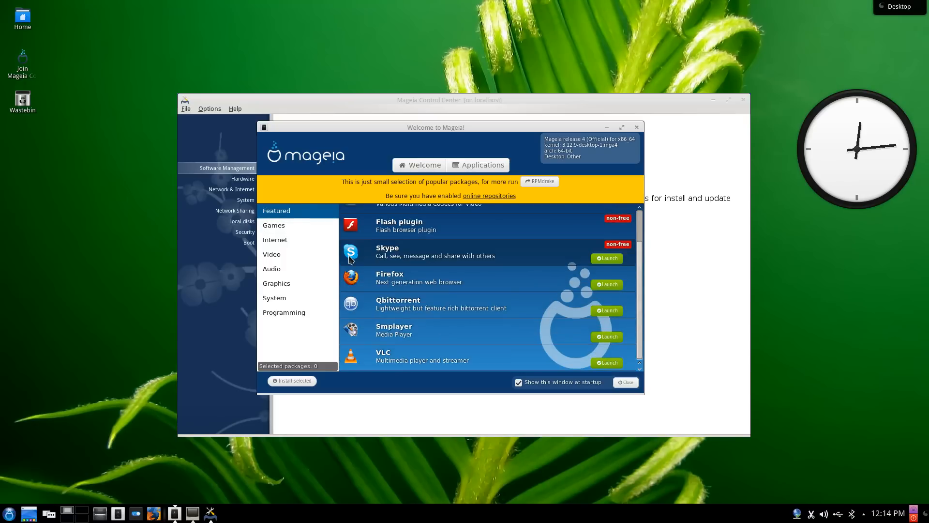
pyautogui.scroll(3)
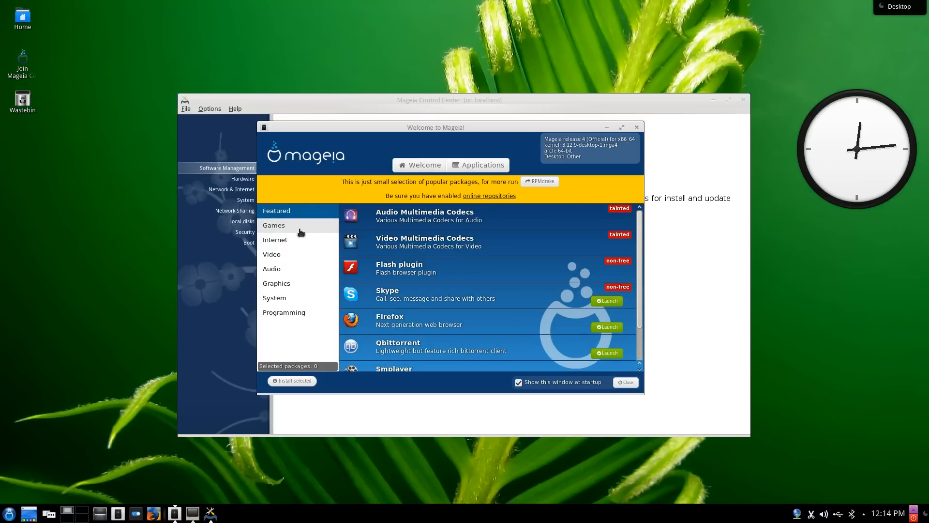
pyautogui.click(273, 224)
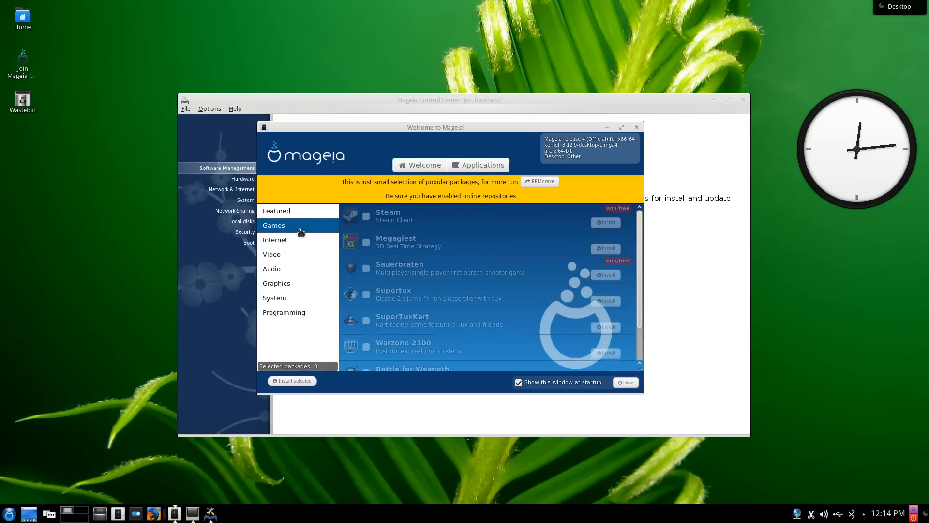
pyautogui.click(276, 210)
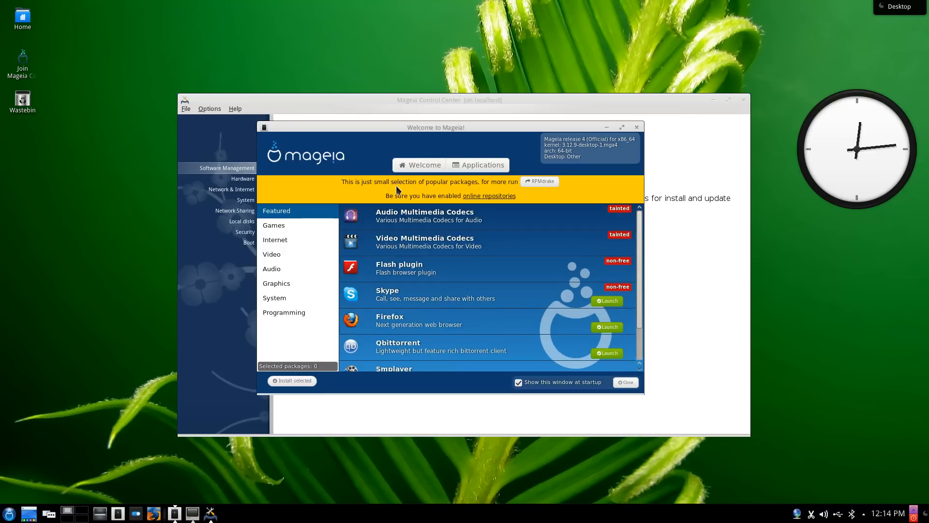
pyautogui.moveTo(503, 186)
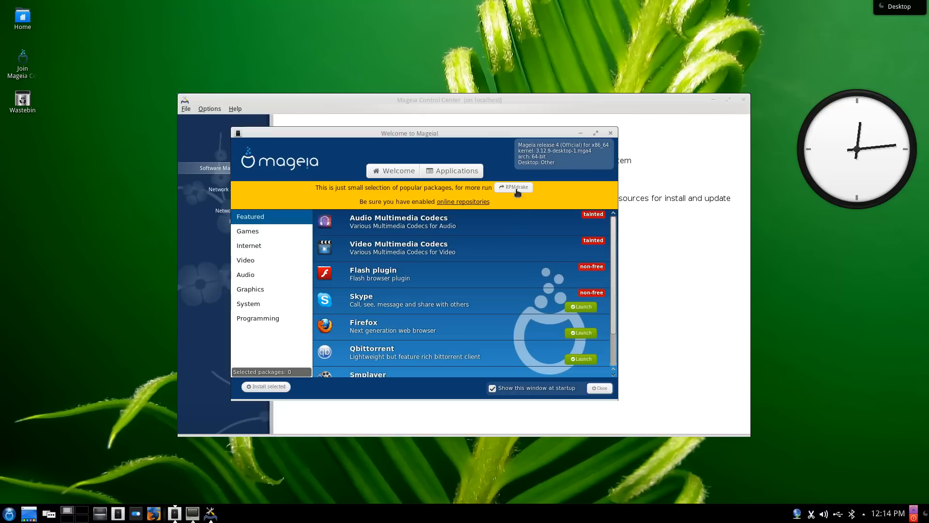
pyautogui.moveTo(494, 202)
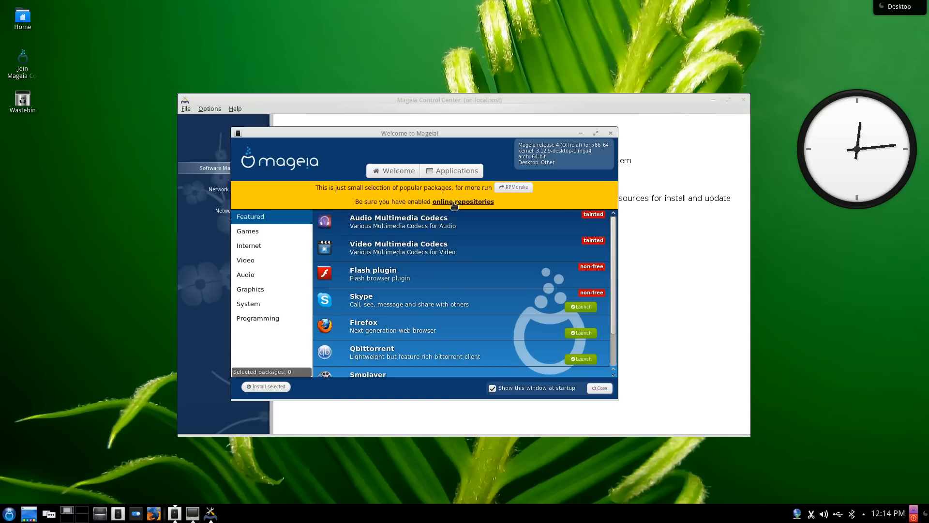
# - Close the Control Center, leaving Welcome on its Configure media sources page
pyautogui.click(462, 202)
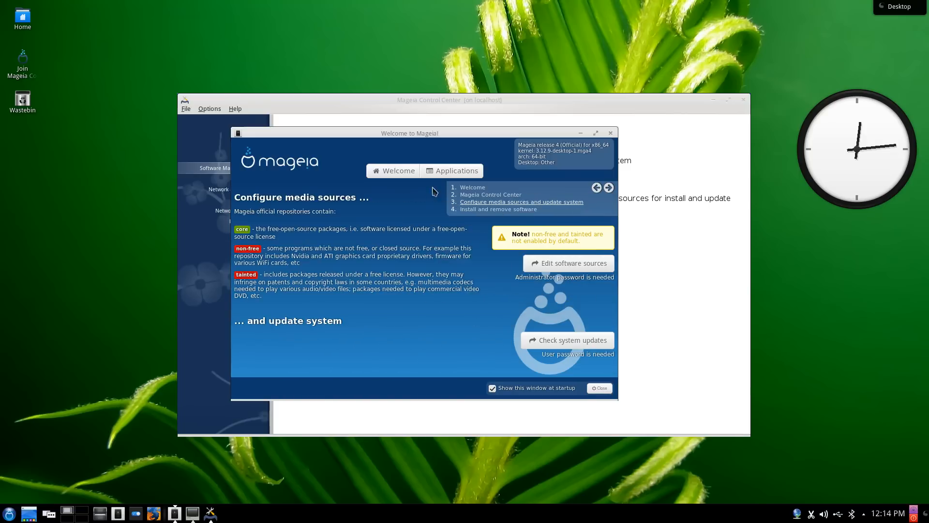
pyautogui.moveTo(274, 203)
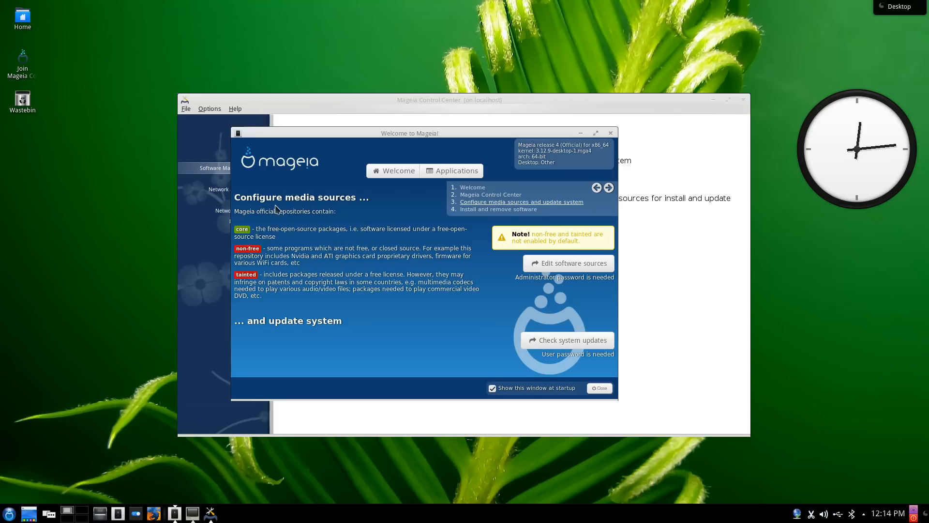
pyautogui.moveTo(255, 248)
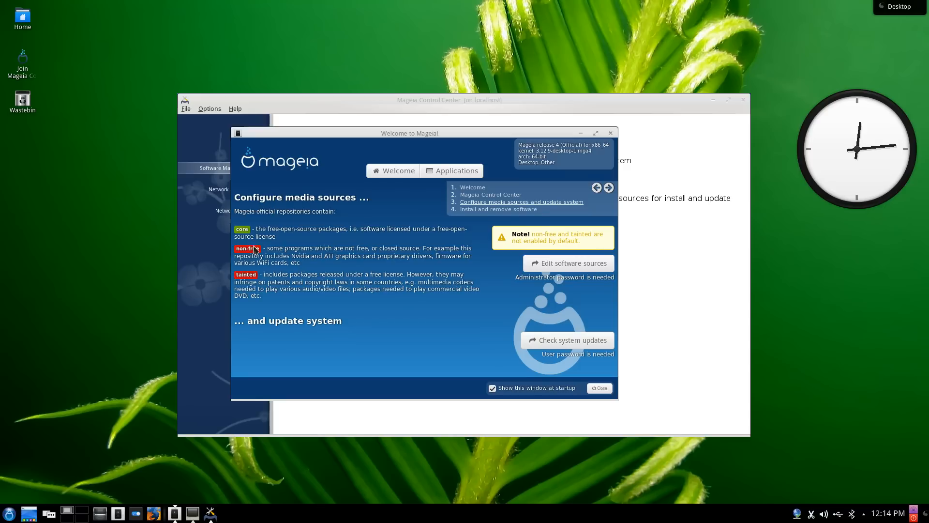
pyautogui.moveTo(244, 242)
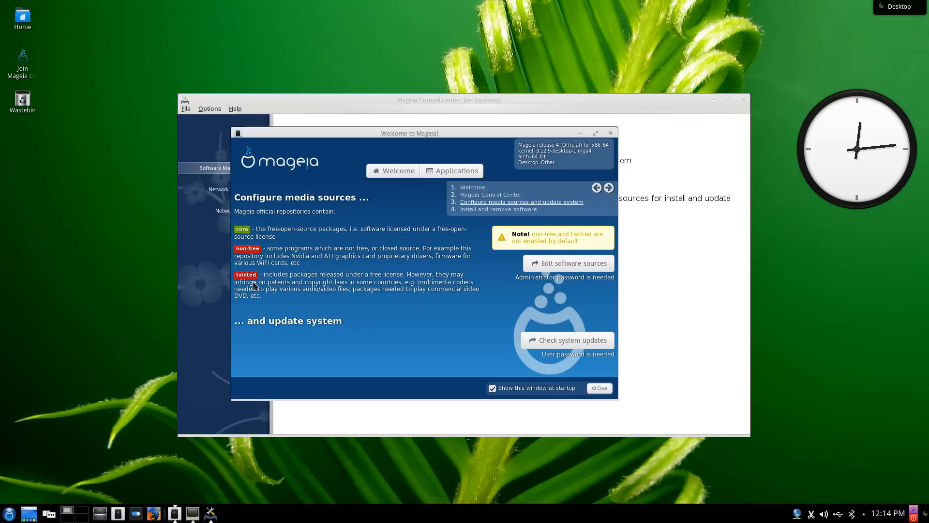
pyautogui.moveTo(302, 222)
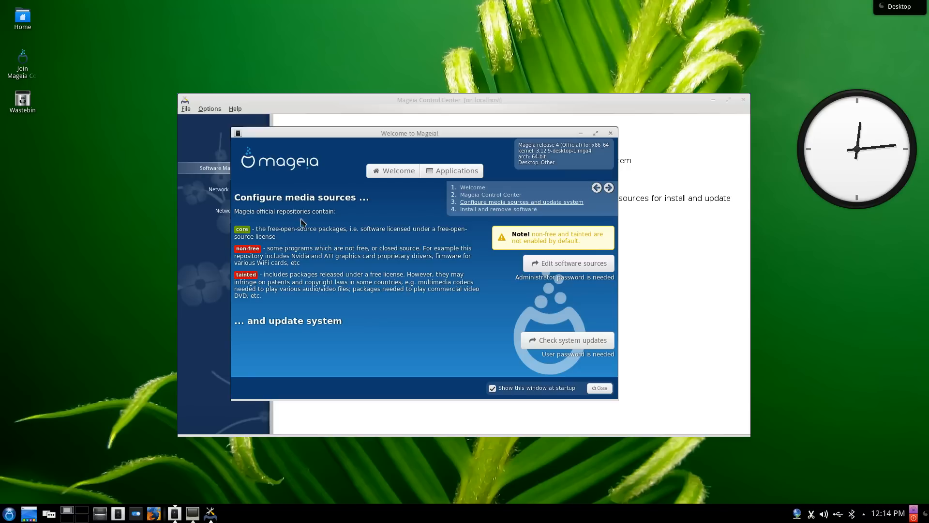
pyautogui.moveTo(273, 231)
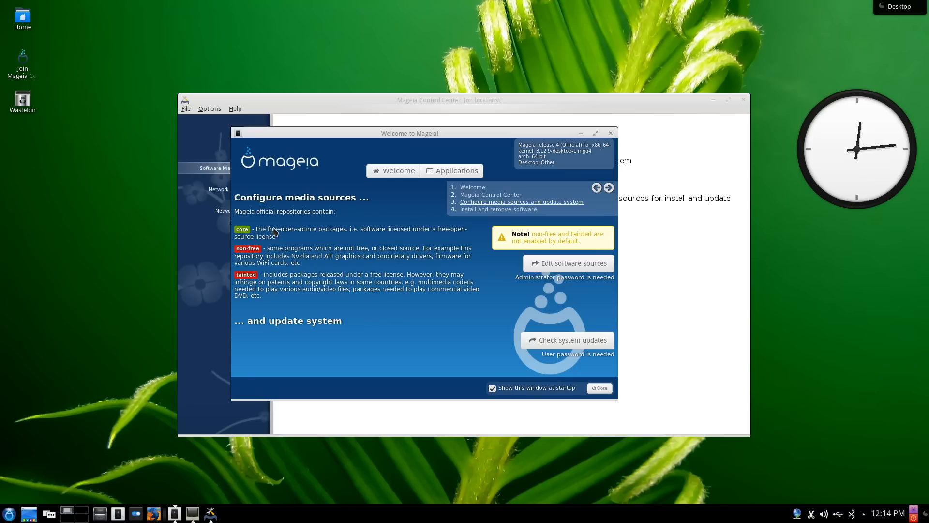
pyautogui.moveTo(288, 215)
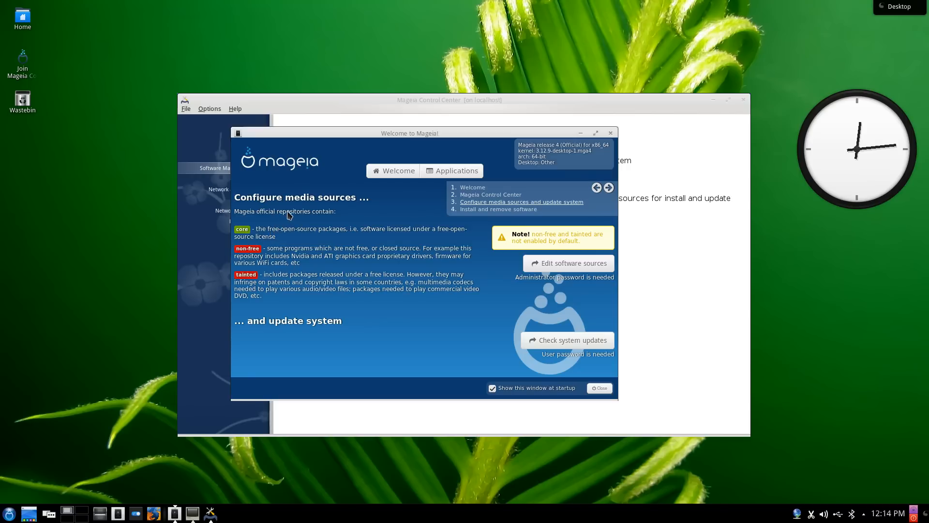
pyautogui.moveTo(580, 224)
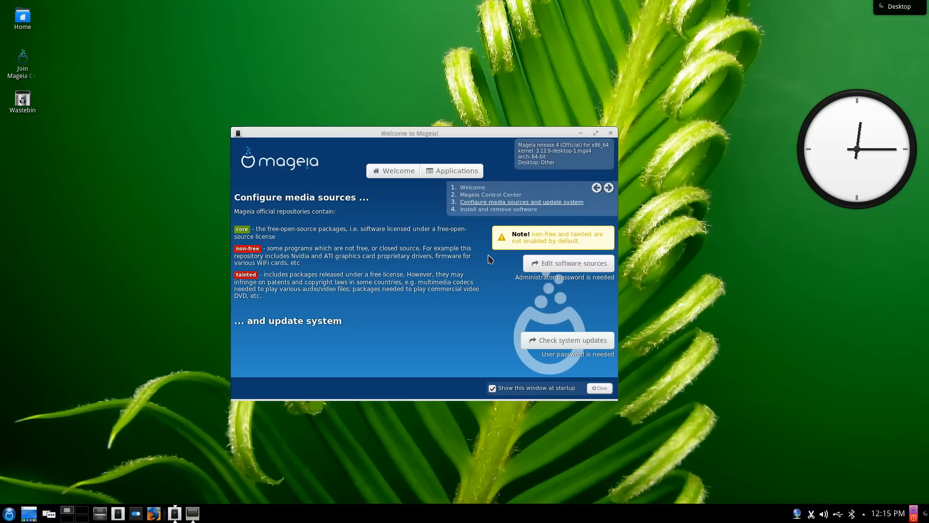
pyautogui.moveTo(462, 249)
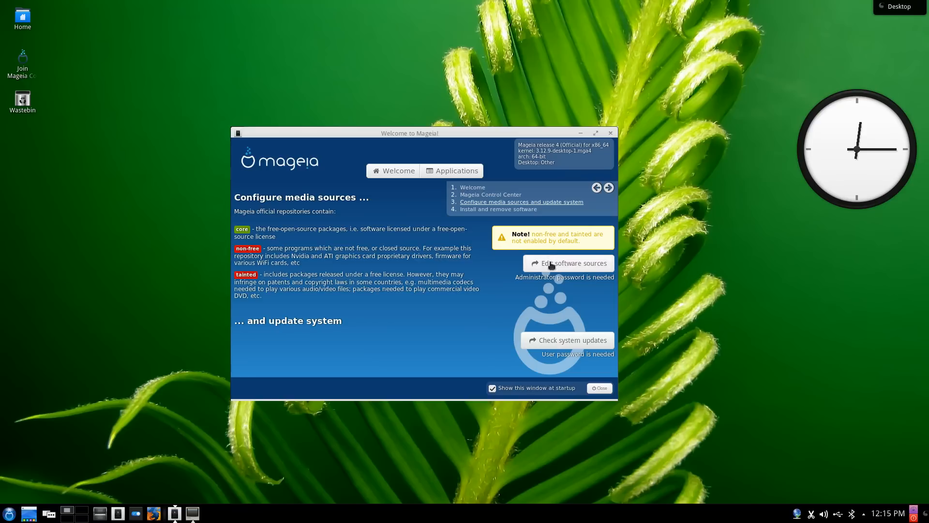
# - Launch the software media sources editor and authenticate it as root
pyautogui.click(566, 262)
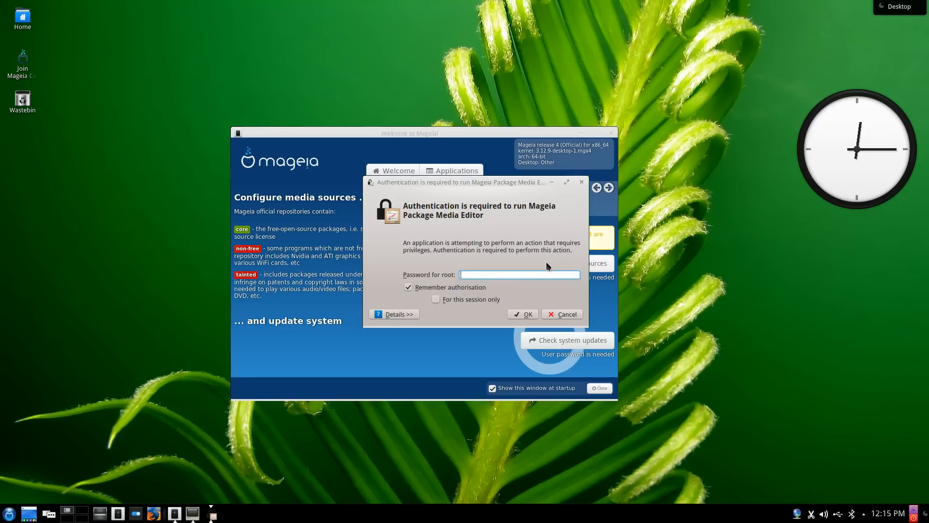
pyautogui.click(561, 313)
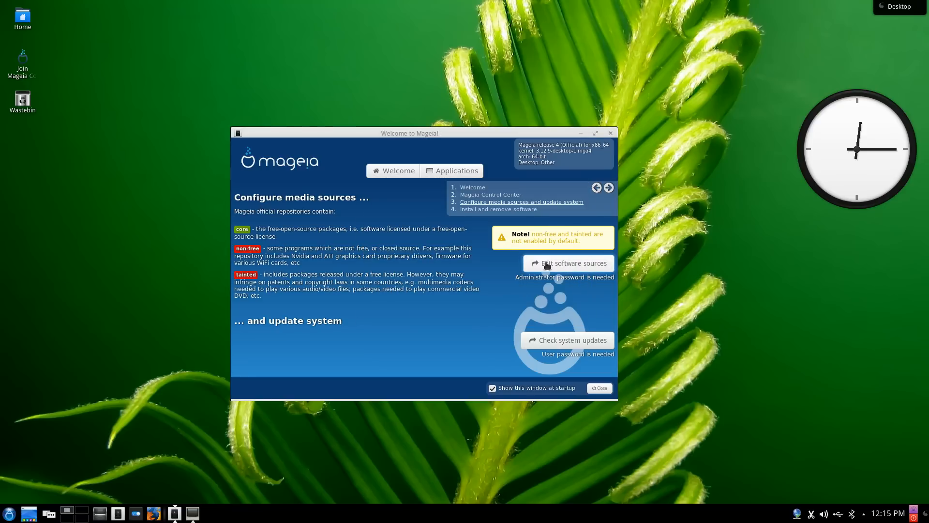
pyautogui.click(568, 262)
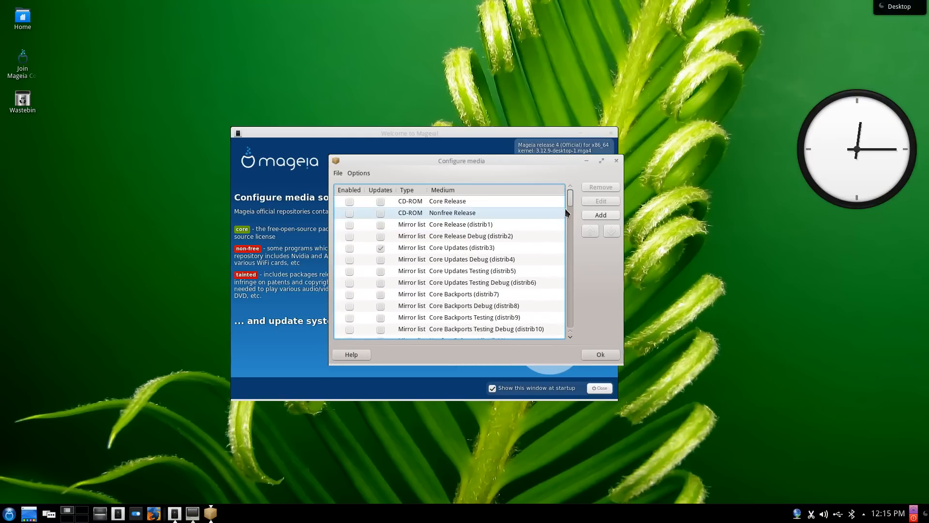
# - Review the media list and select the HTTP Core Release (distrib46) source
pyautogui.scroll(-3)
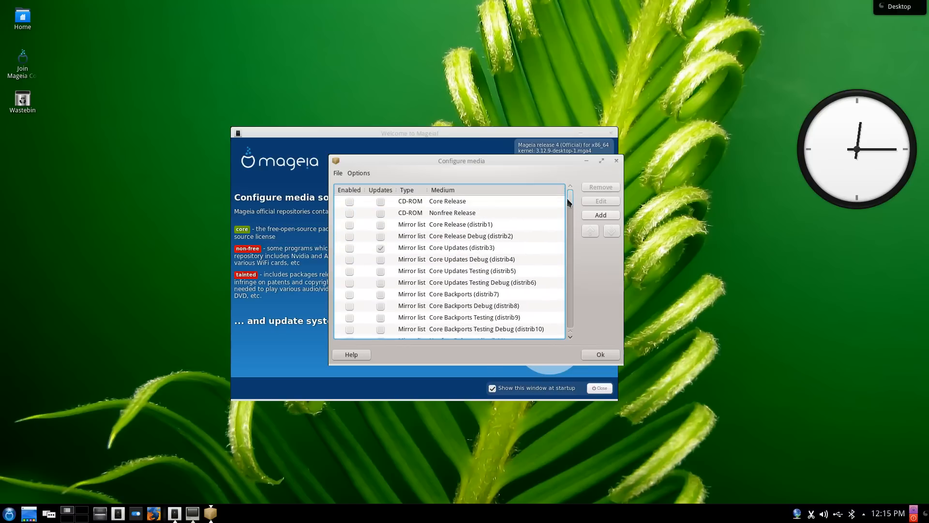
pyautogui.scroll(-3)
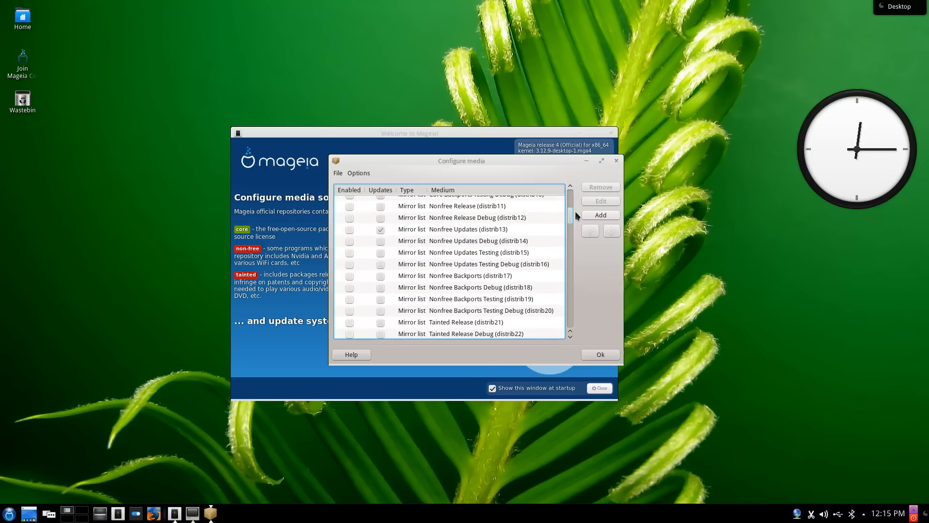
pyautogui.scroll(-3)
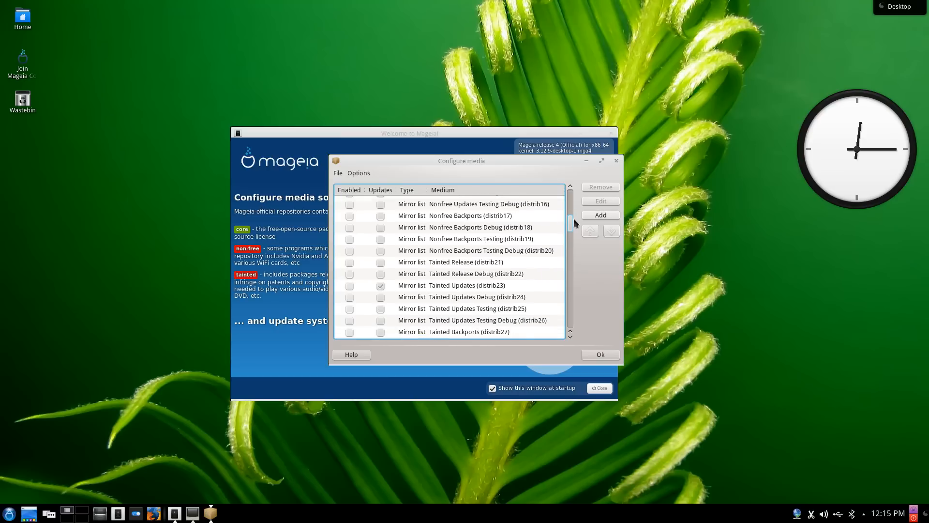
pyautogui.scroll(-3)
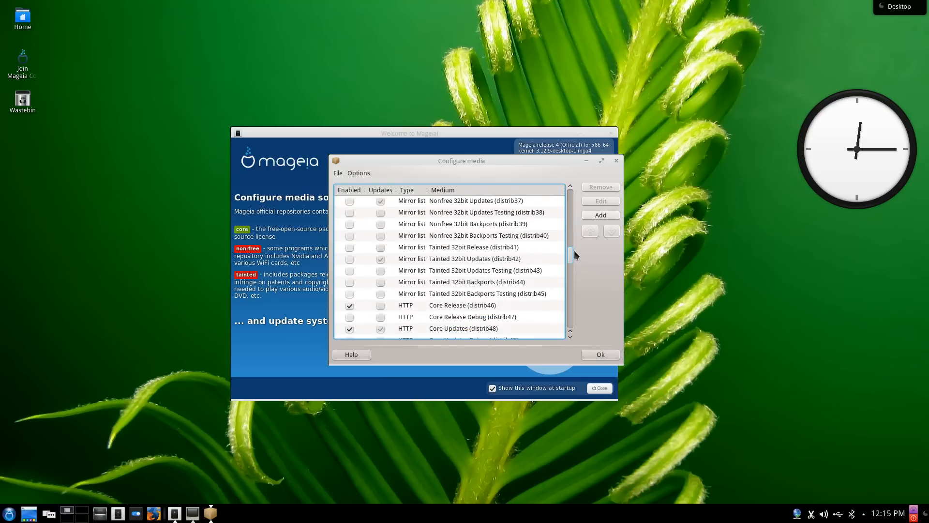
pyautogui.scroll(-3)
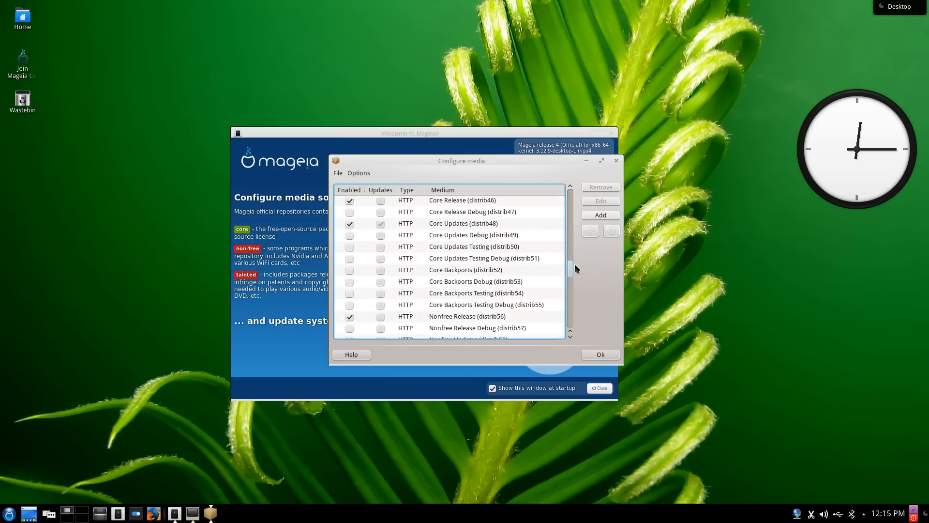
pyautogui.scroll(3)
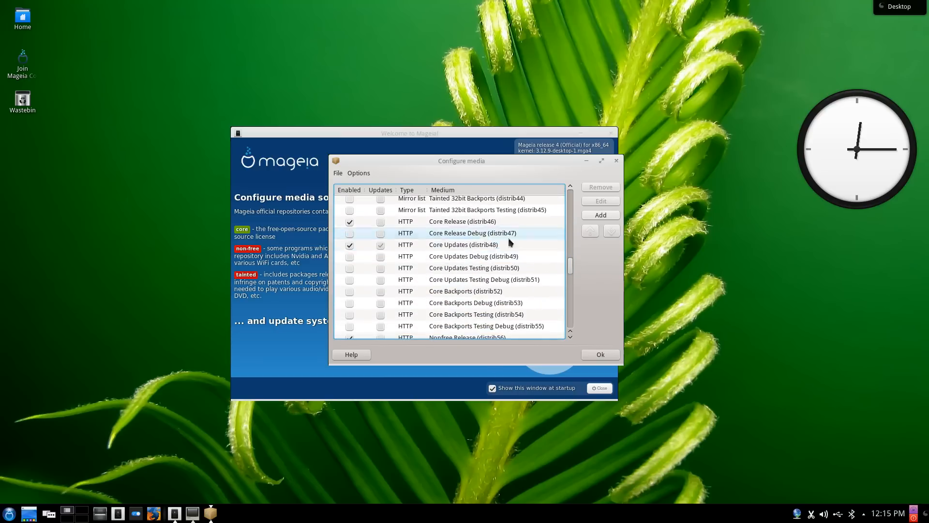
pyautogui.click(463, 221)
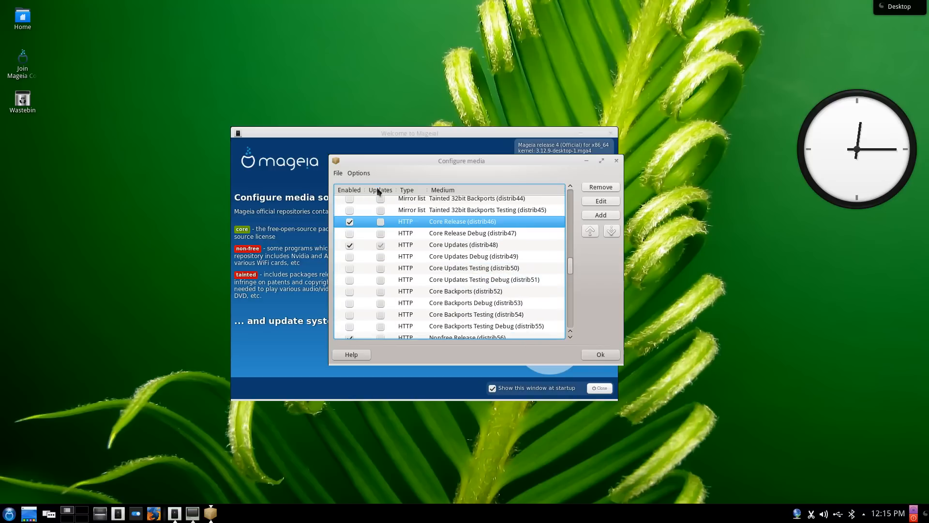
pyautogui.scroll(3)
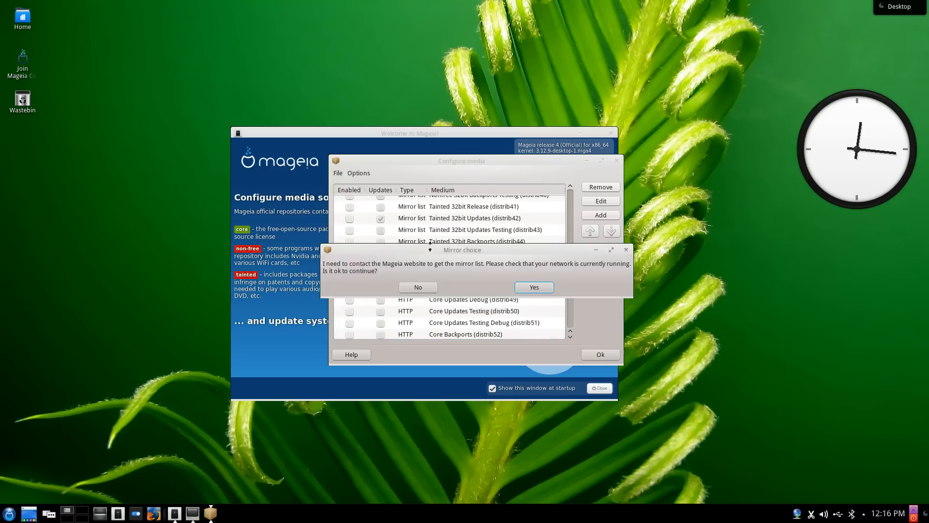
# - Download the mirror list and choose the AU http mirror.internode.on.net mirror
pyautogui.click(533, 286)
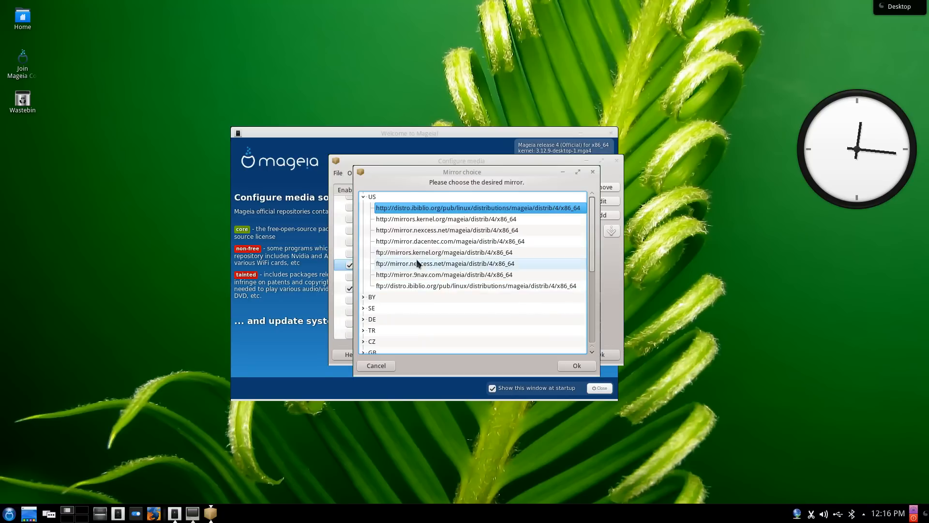
pyautogui.scroll(-3)
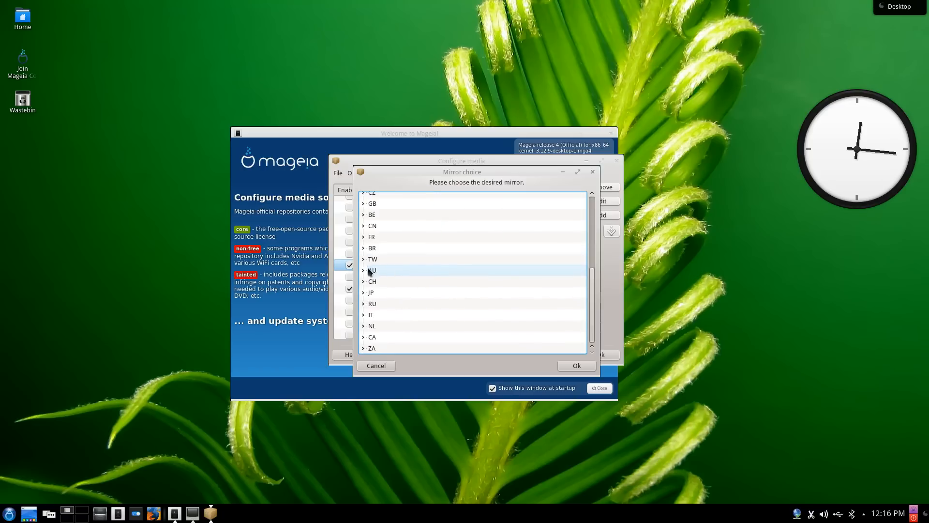
pyautogui.click(363, 270)
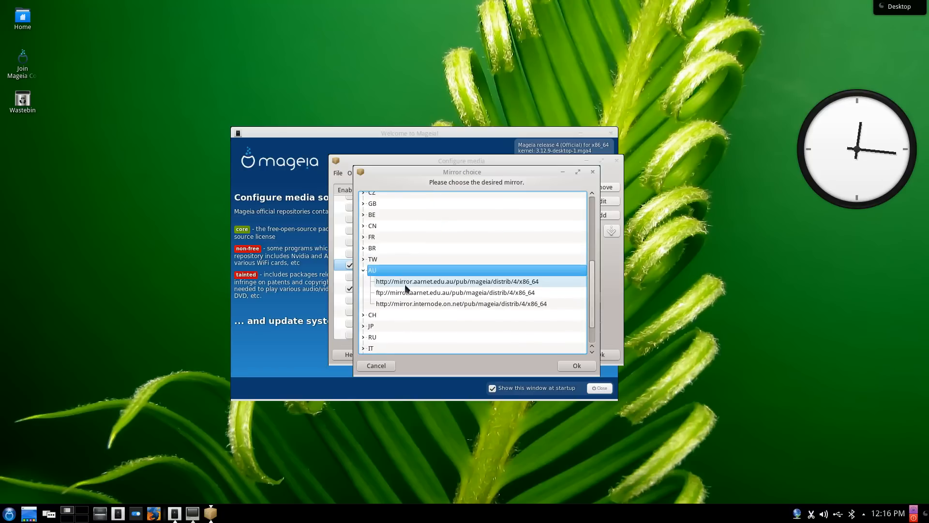
pyautogui.click(460, 302)
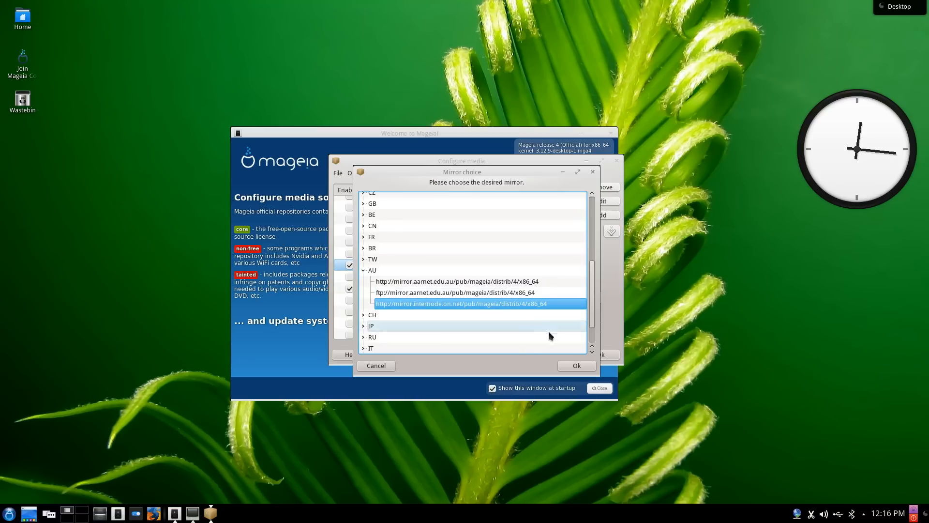
pyautogui.click(575, 365)
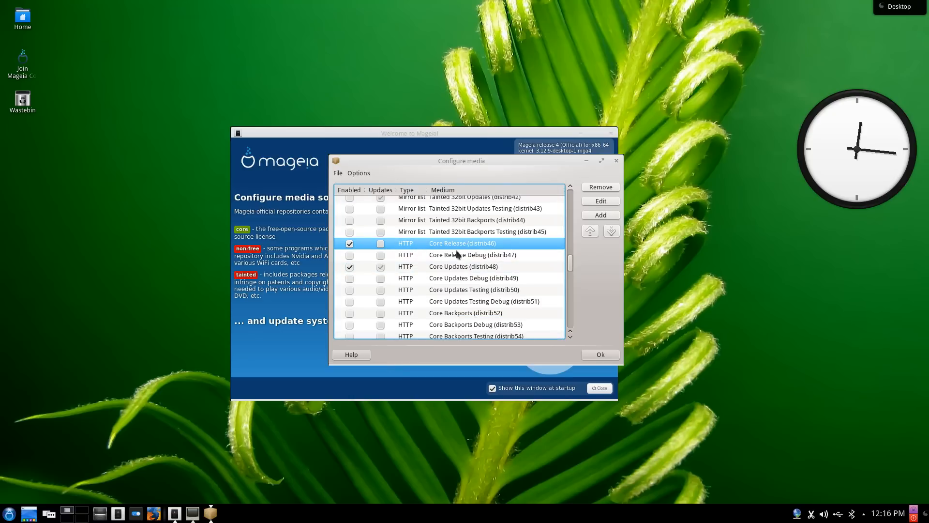
# - Keep Tainted Release and Tainted Updates enabled and confirm the media configuration
pyautogui.scroll(-3)
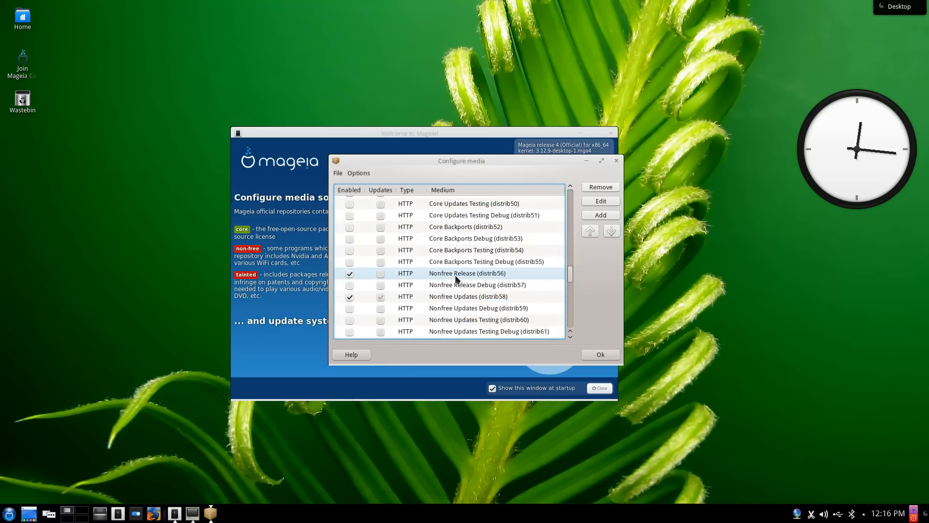
pyautogui.scroll(-3)
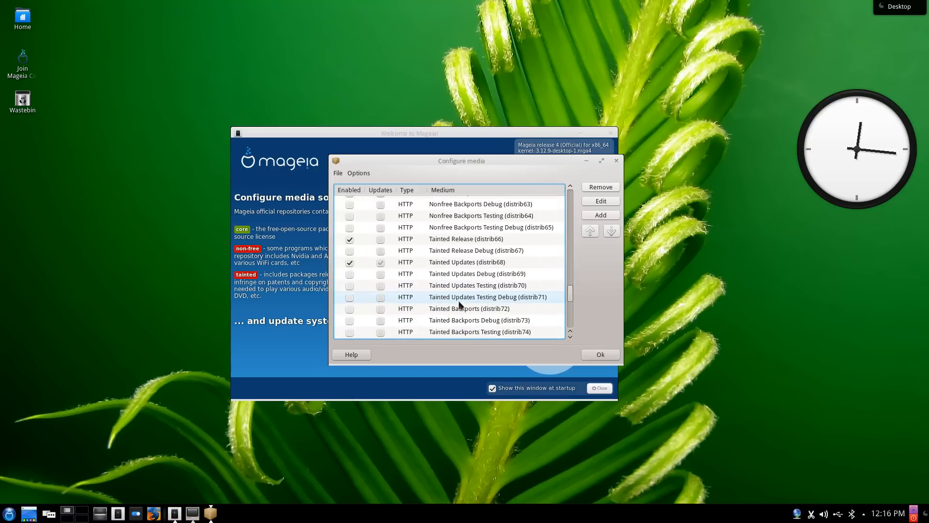
pyautogui.moveTo(366, 164)
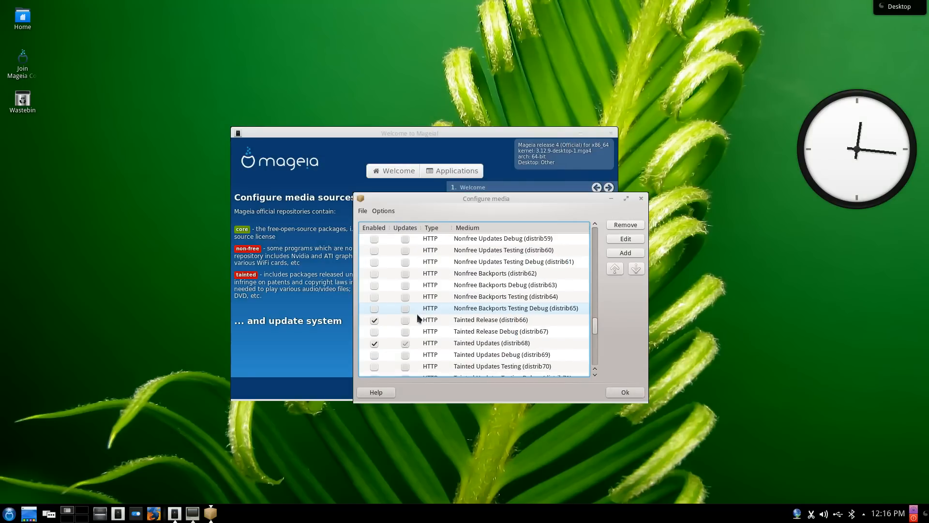
pyautogui.moveTo(642, 395)
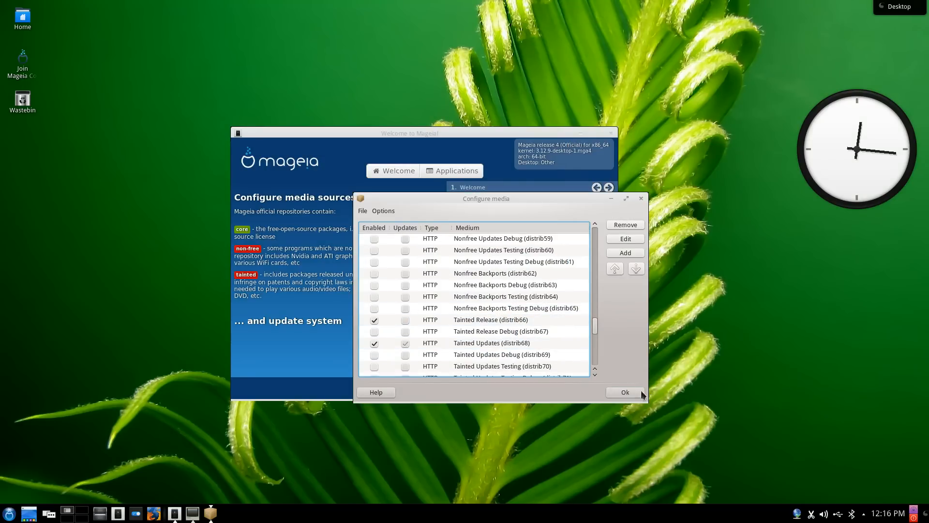
pyautogui.click(625, 392)
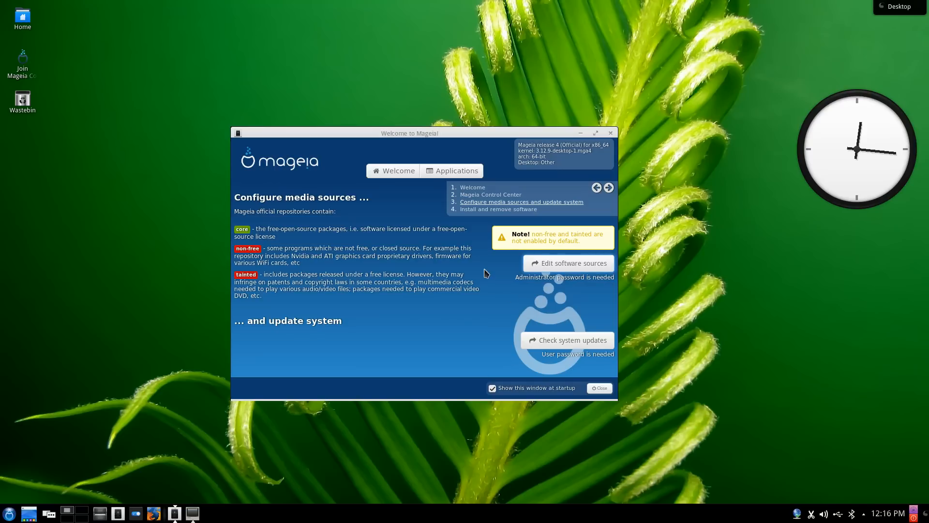
pyautogui.moveTo(545, 298)
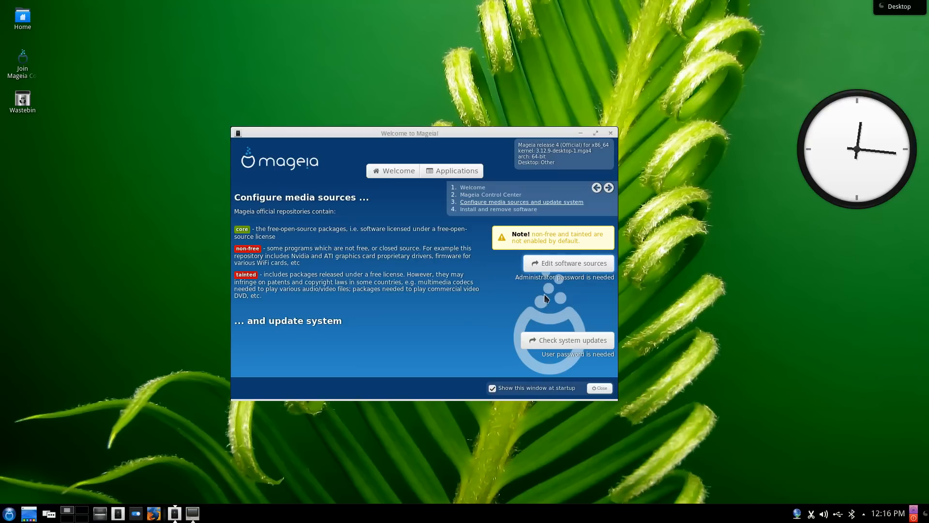
# - Browse the catalogue's Games, Video and Audio lists, ending on Featured packages
pyautogui.click(456, 170)
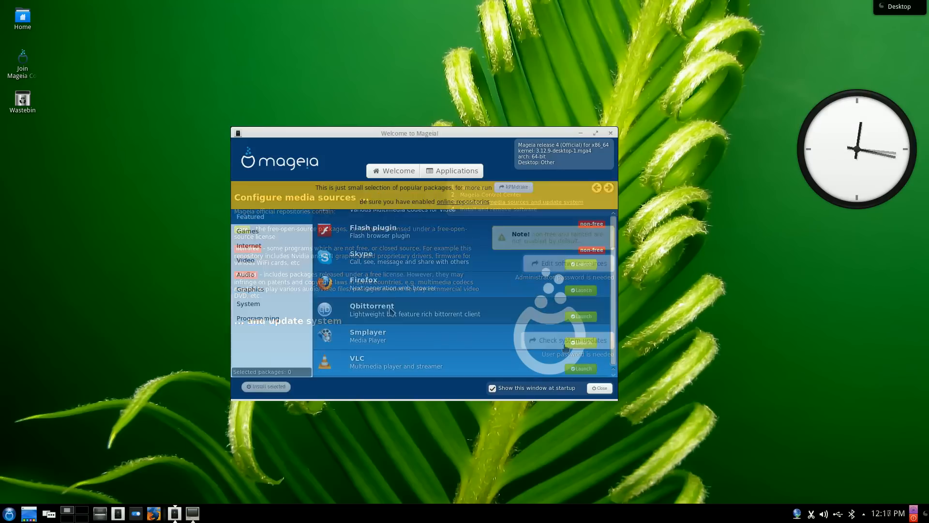
pyautogui.click(247, 230)
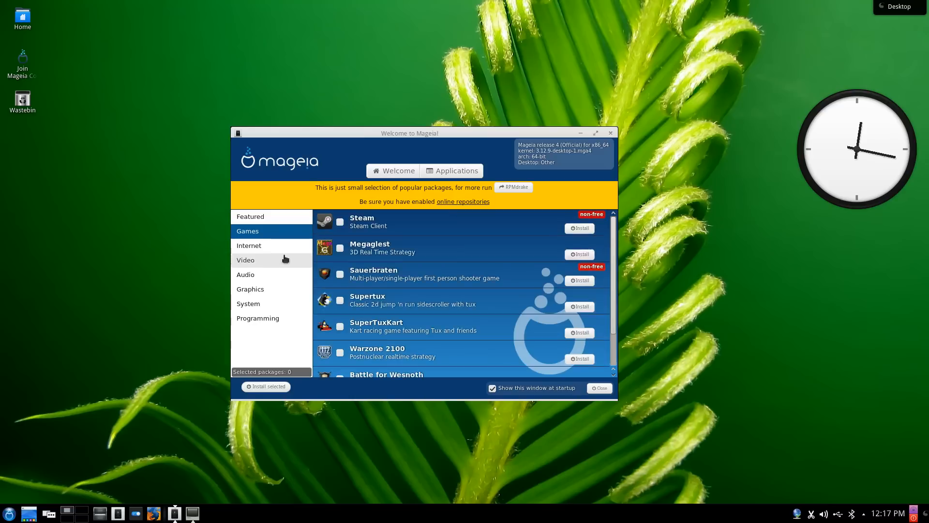
pyautogui.click(250, 216)
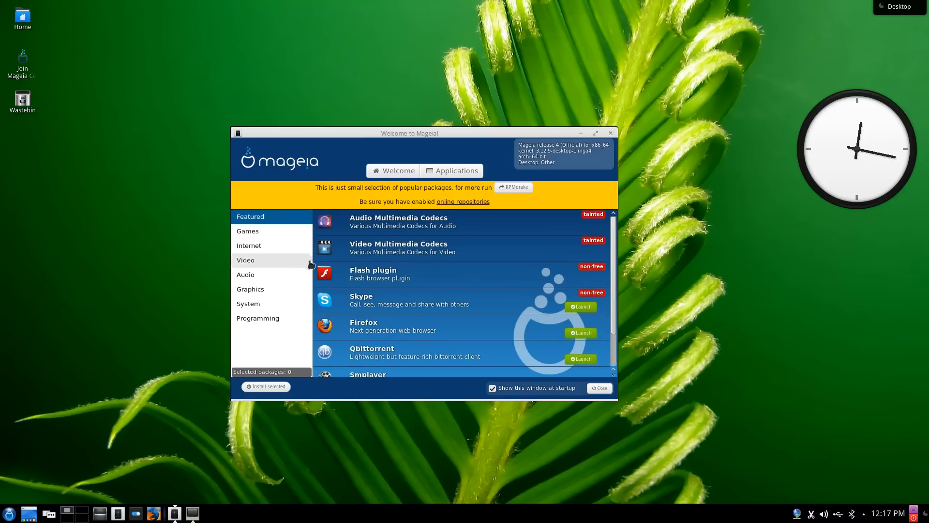
pyautogui.scroll(-3)
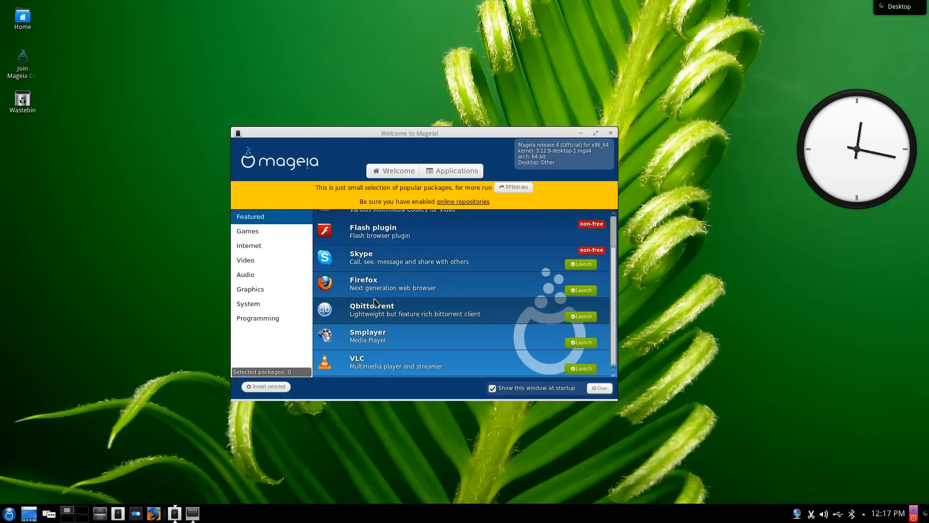
pyautogui.click(245, 259)
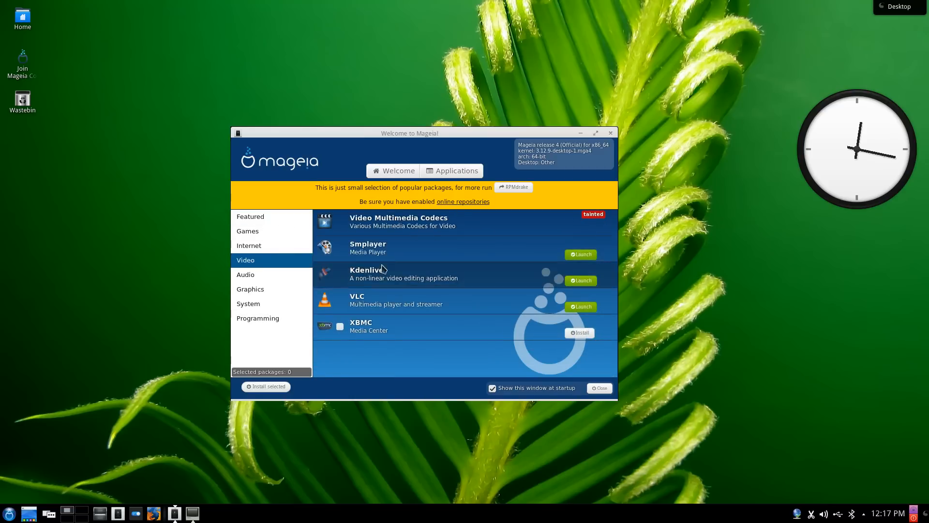
pyautogui.moveTo(245, 274)
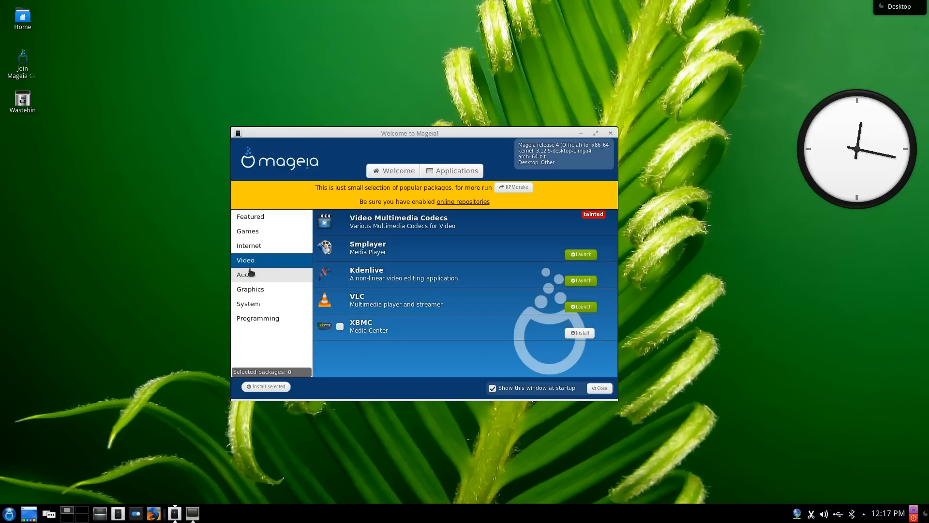
pyautogui.click(245, 274)
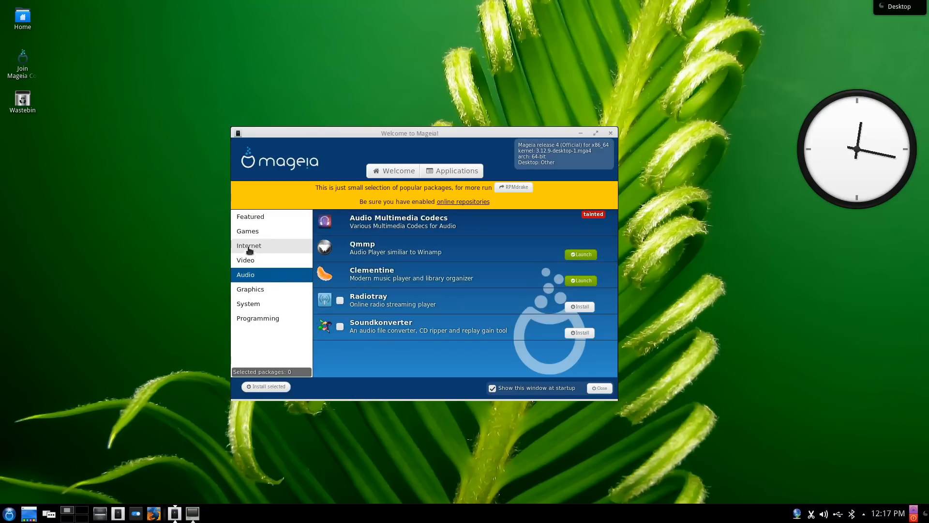
pyautogui.click(249, 216)
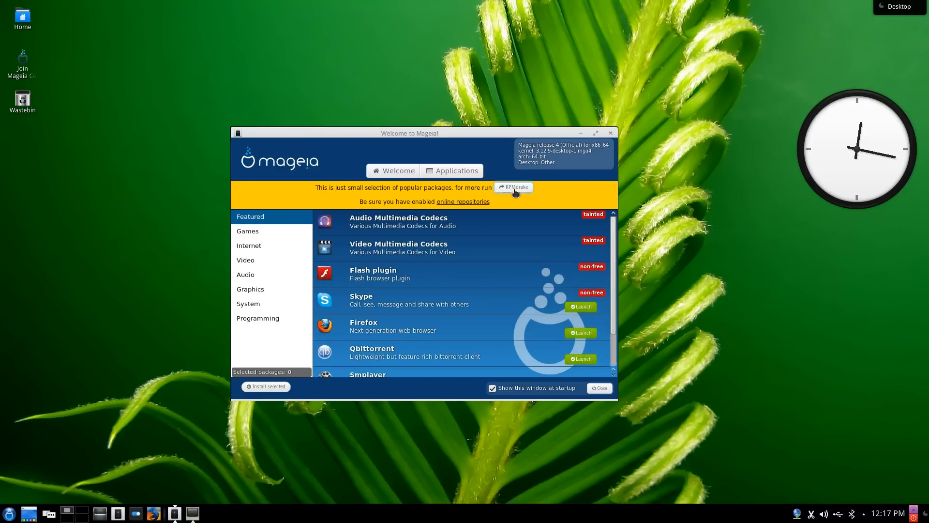
# - Launch the full RPMdrake Software Management tool from Welcome
pyautogui.click(513, 187)
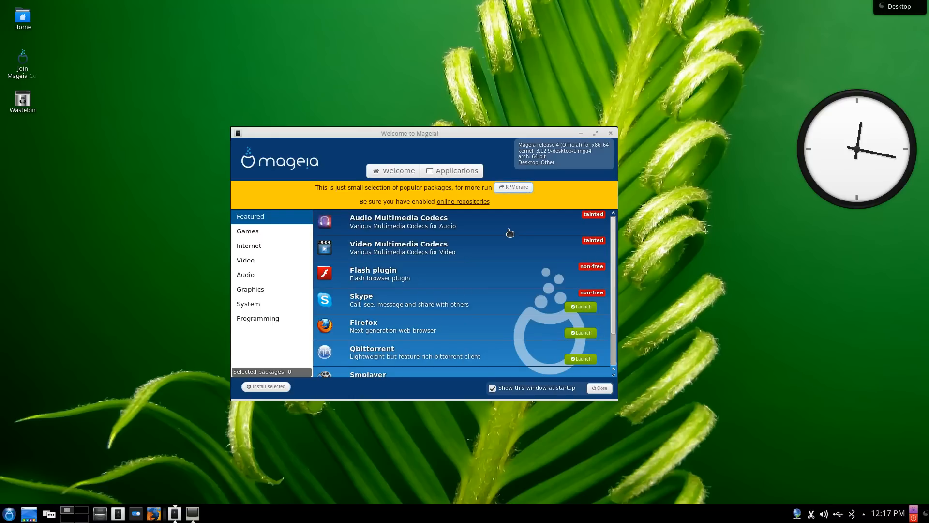
pyautogui.click(513, 187)
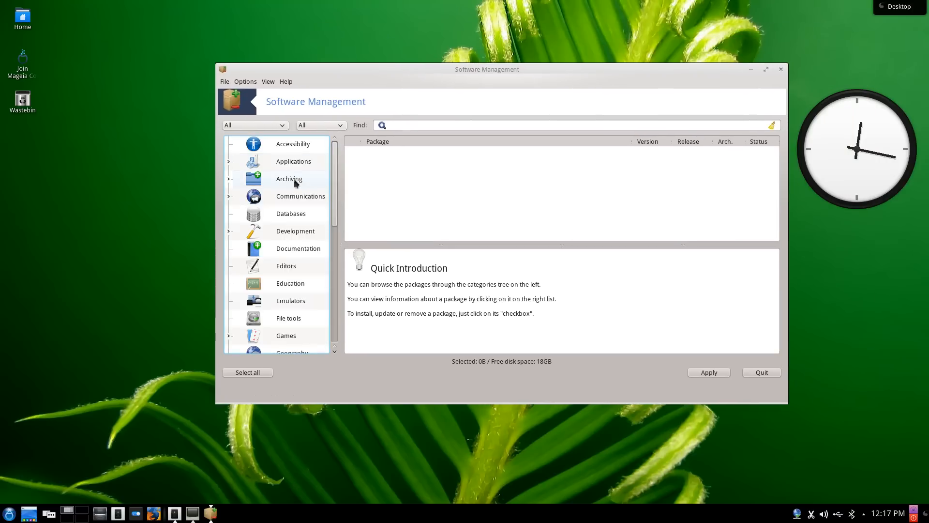
# - Browse the category tree, expand then collapse Graphics, and list the Accessibility packages
pyautogui.scroll(-3)
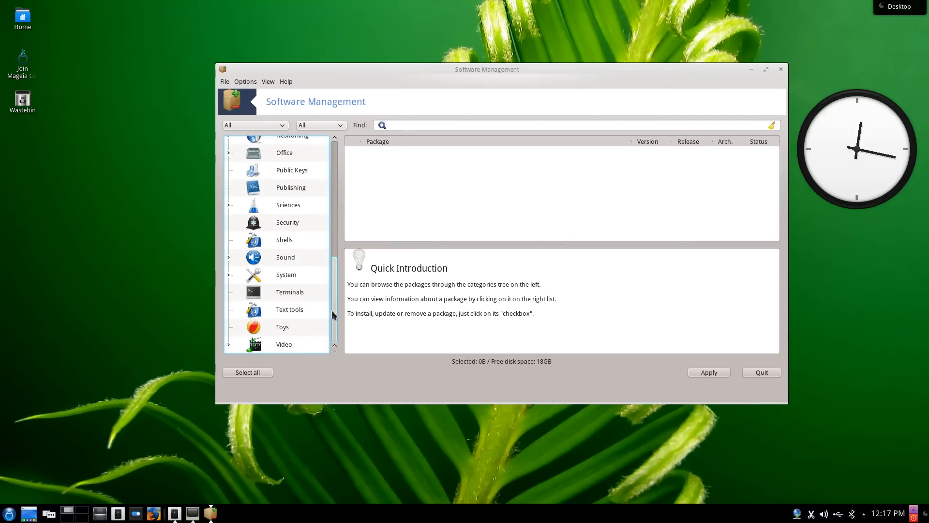
pyautogui.scroll(3)
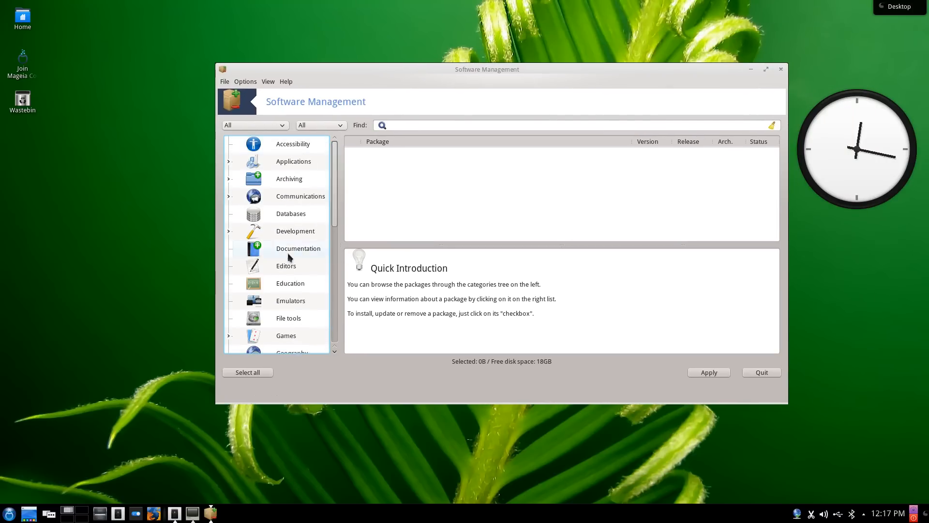
pyautogui.scroll(-3)
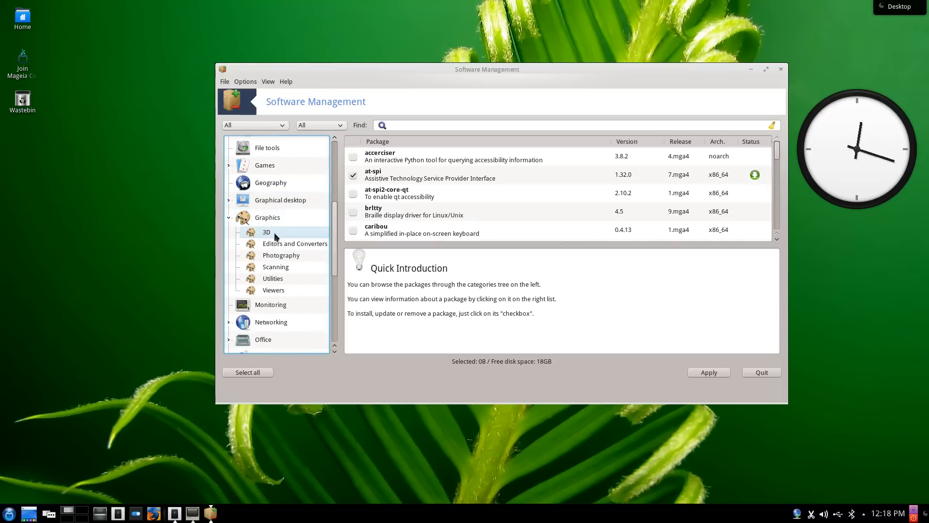
pyautogui.moveTo(272, 279)
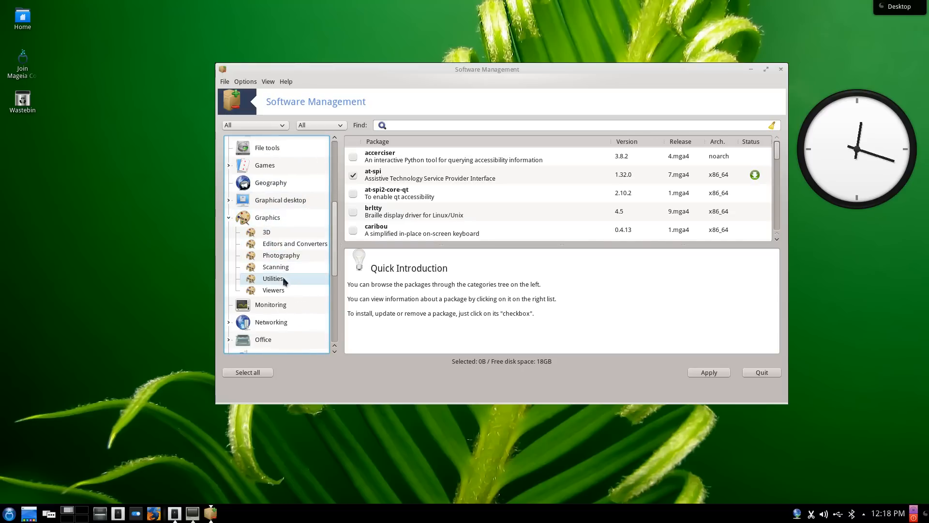
pyautogui.click(267, 217)
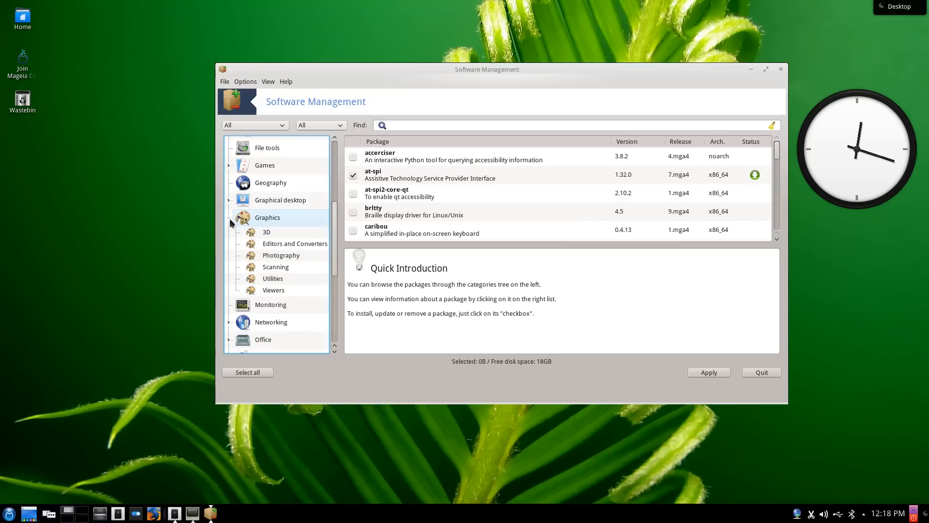
pyautogui.click(271, 143)
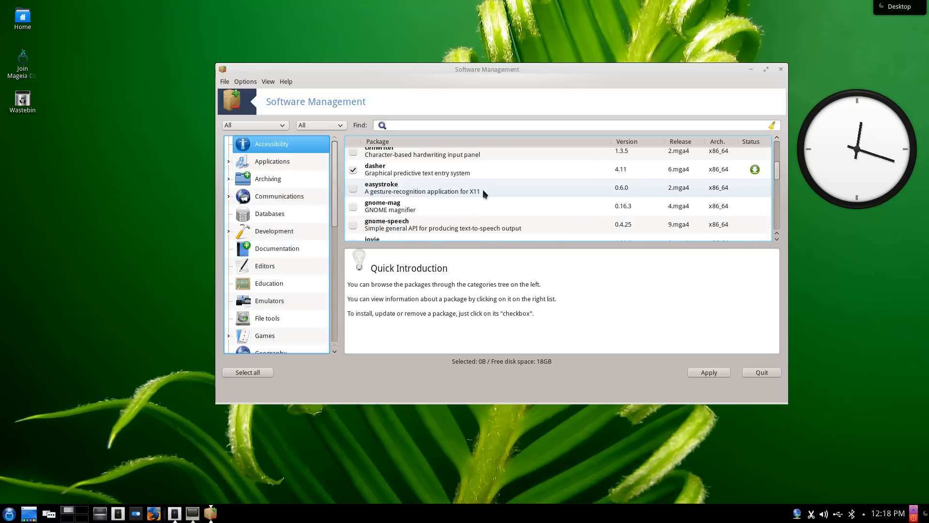
pyautogui.click(760, 372)
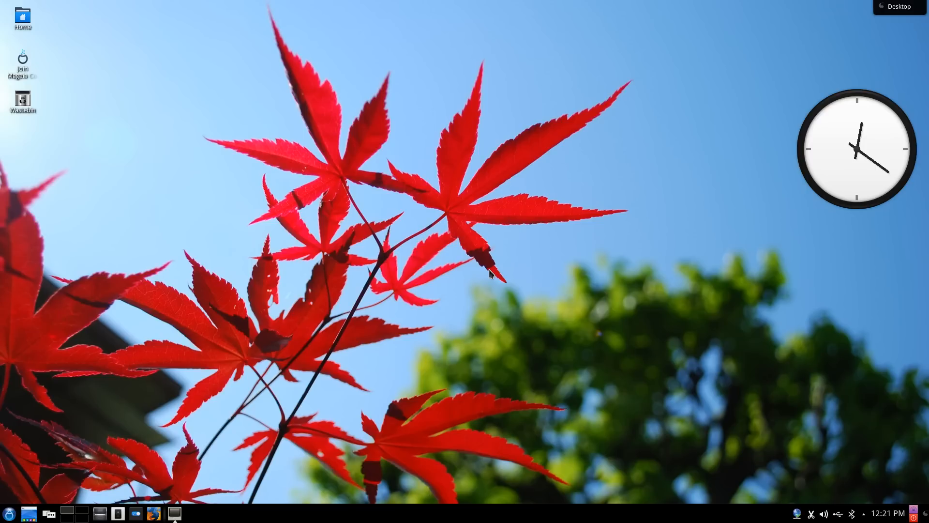
pyautogui.moveTo(639, 123)
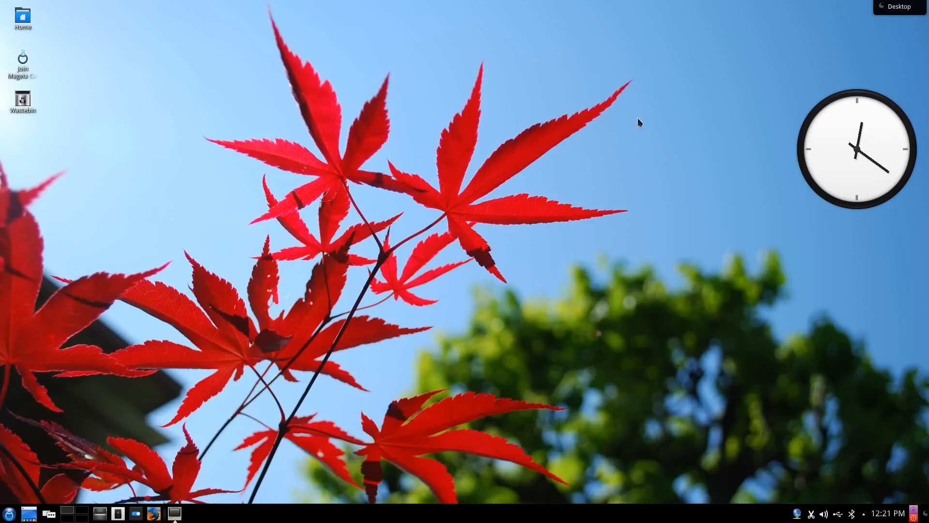
pyautogui.moveTo(326, 129)
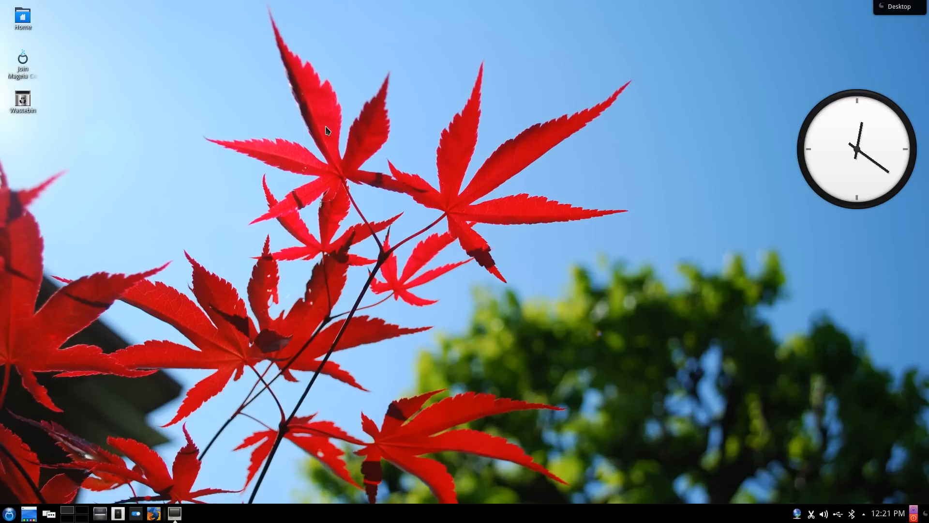
pyautogui.moveTo(241, 178)
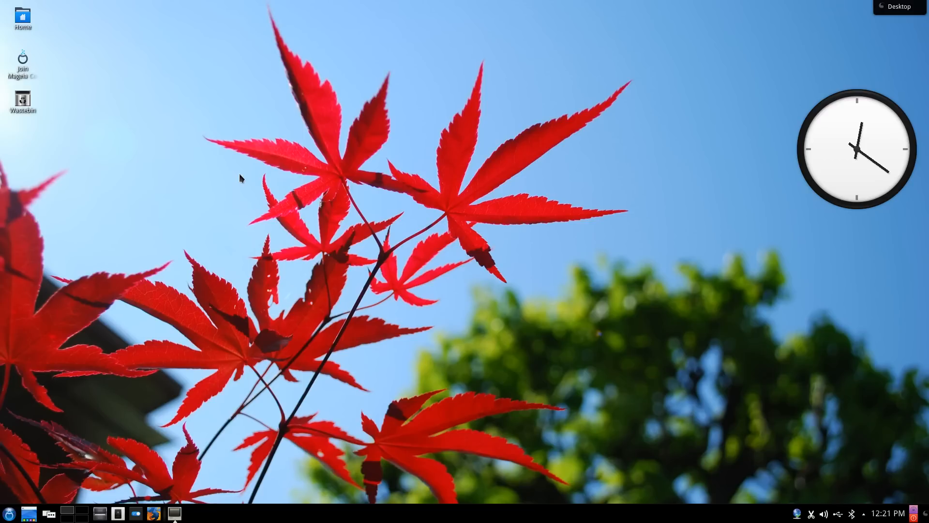
pyautogui.moveTo(215, 193)
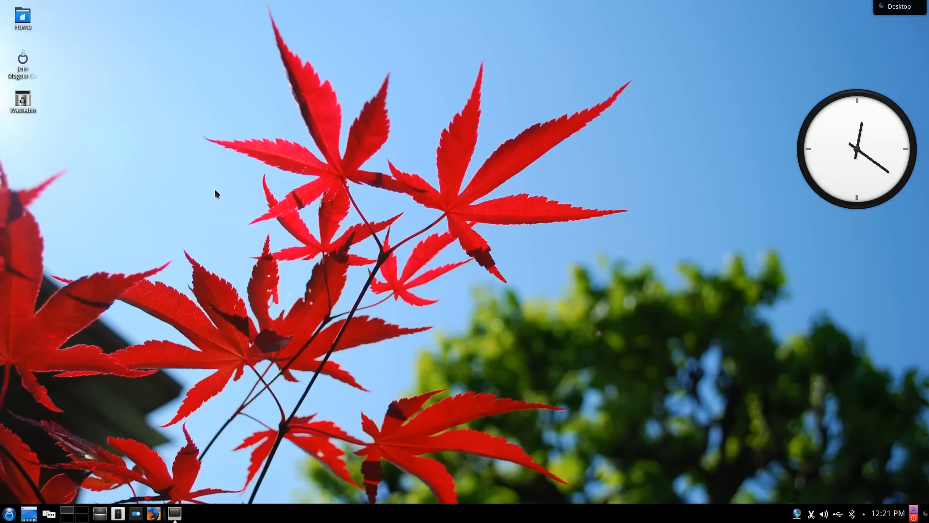